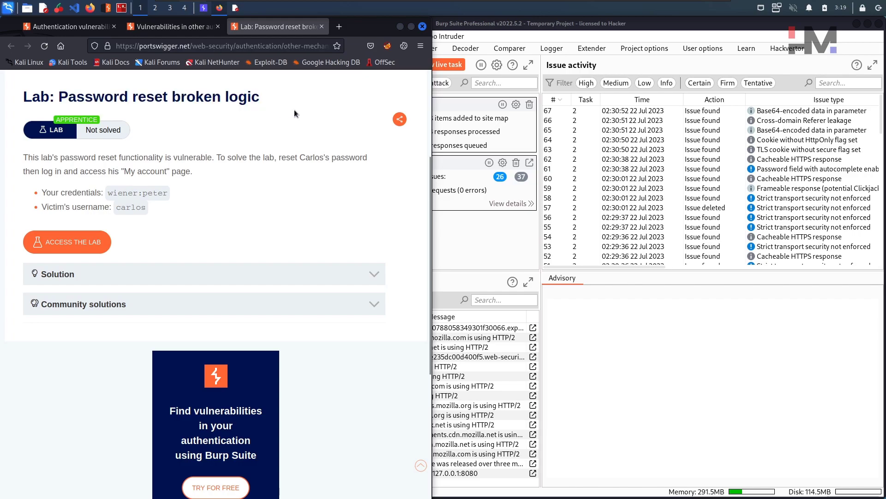
mouse_move(24, 157)
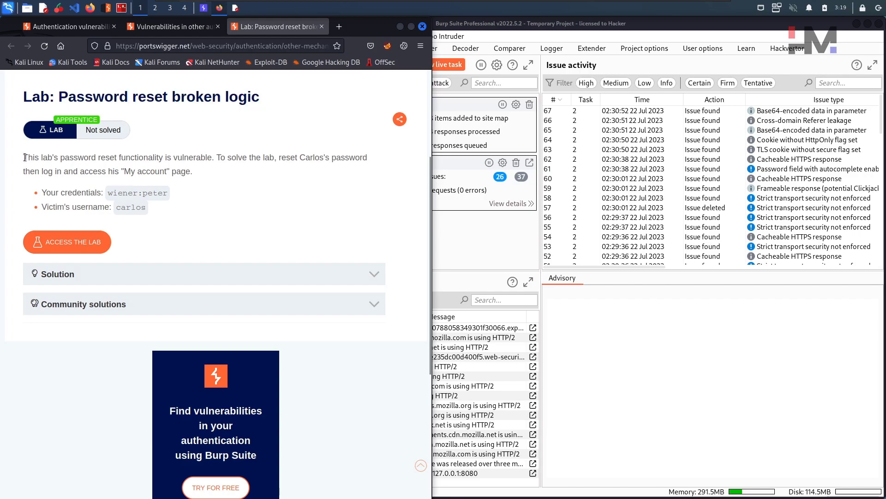
left_click_drag(24, 157, 116, 157)
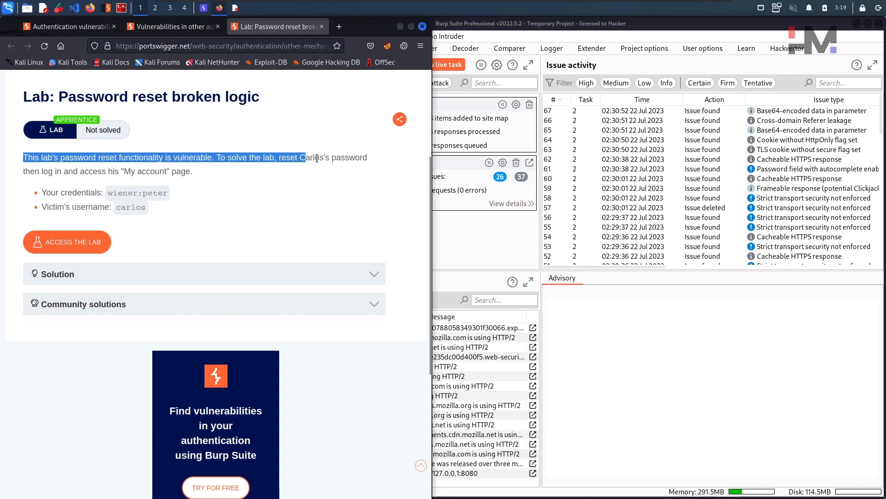
left_click_drag(301, 157, 37, 170)
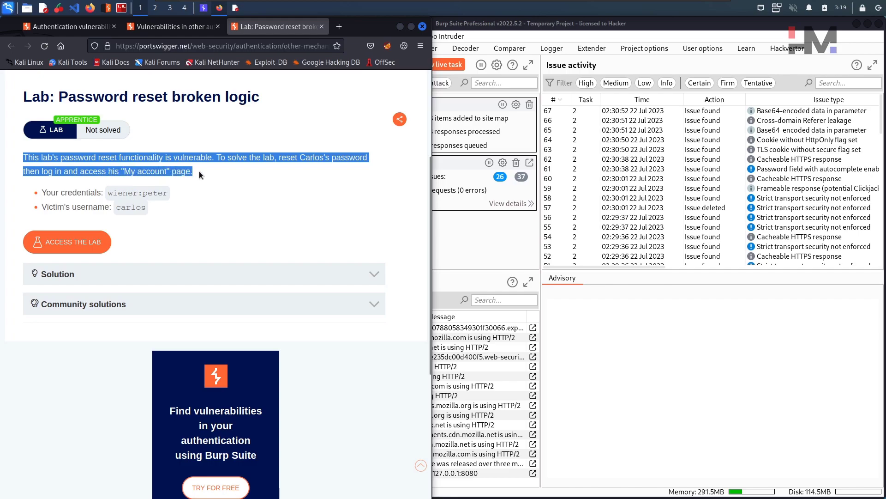
left_click(140, 171)
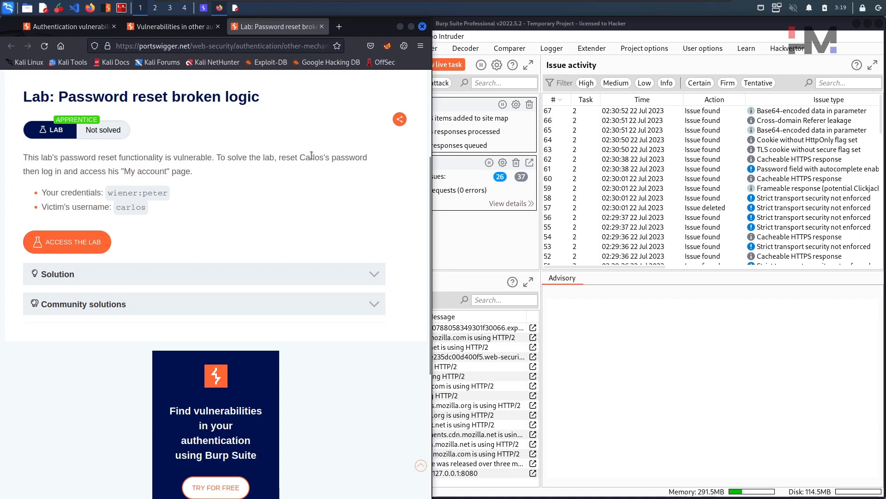
double_click(149, 171)
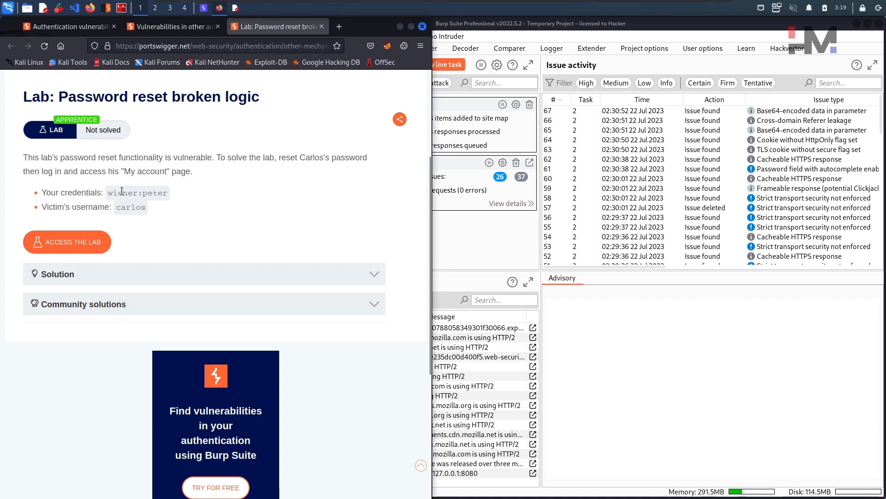
double_click(121, 192)
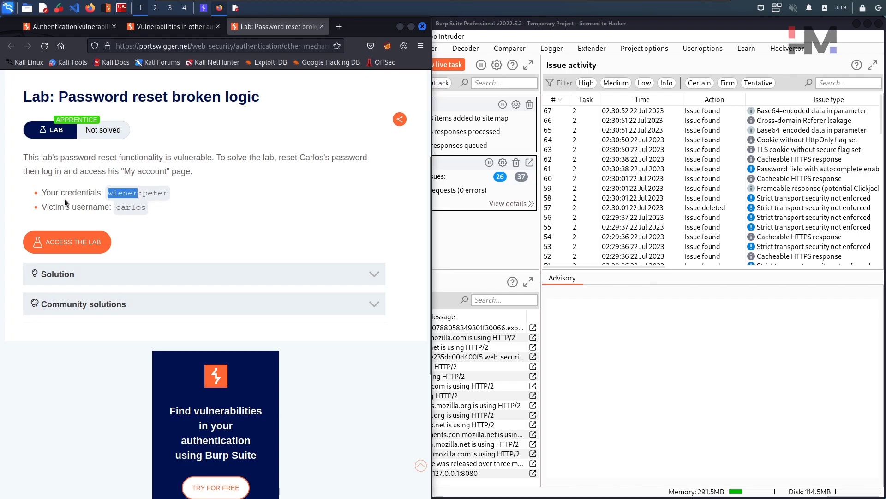
double_click(153, 192)
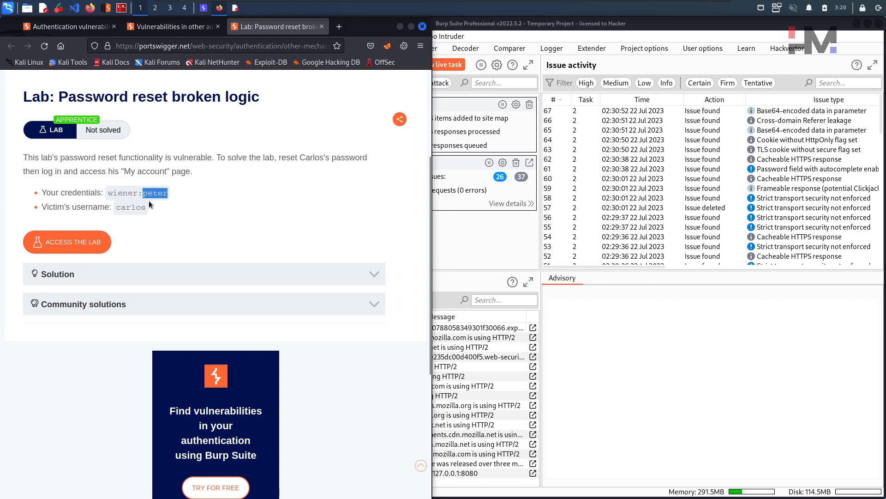
double_click(131, 206)
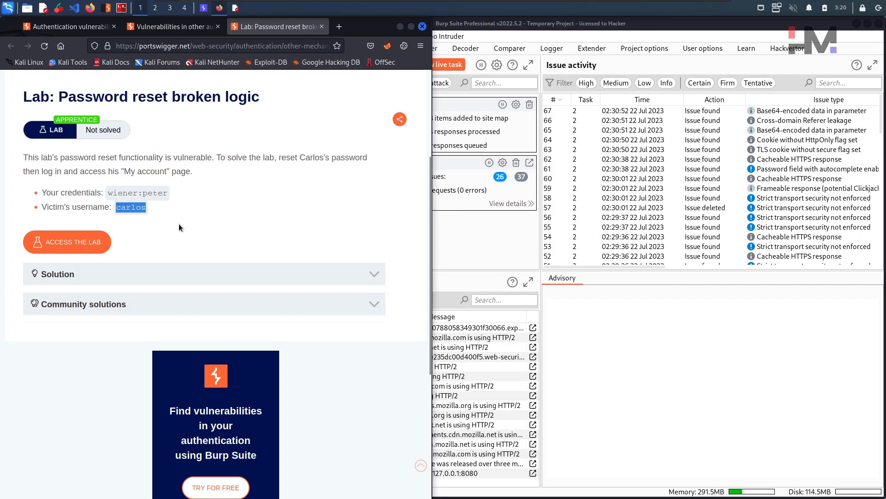
Launch the lab in a new tab and route traffic through the Burp proxy.
right_click(66, 241)
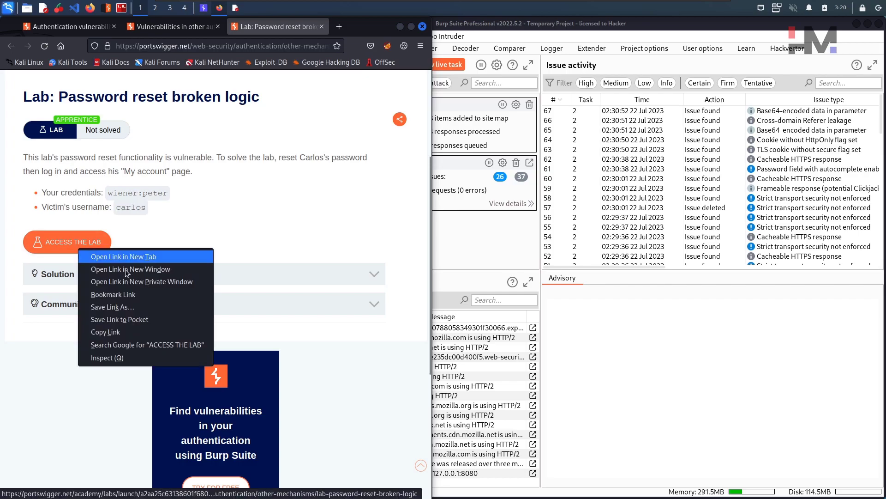
left_click(121, 257)
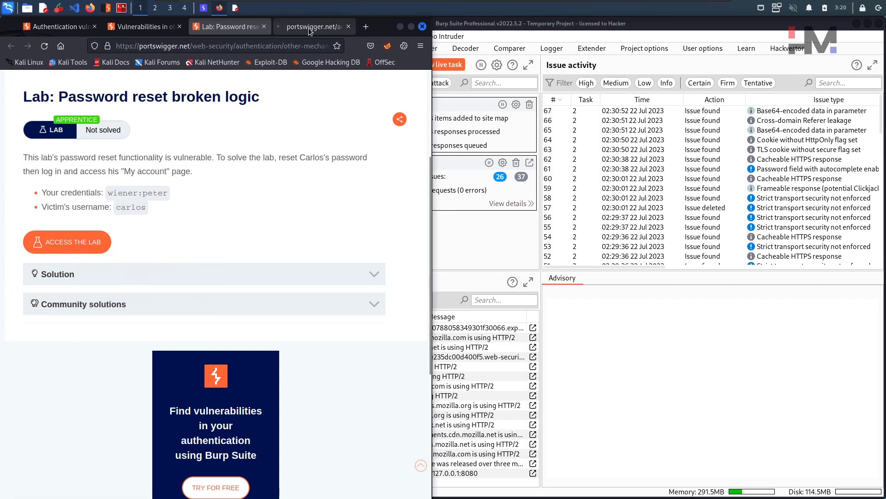
left_click(67, 242)
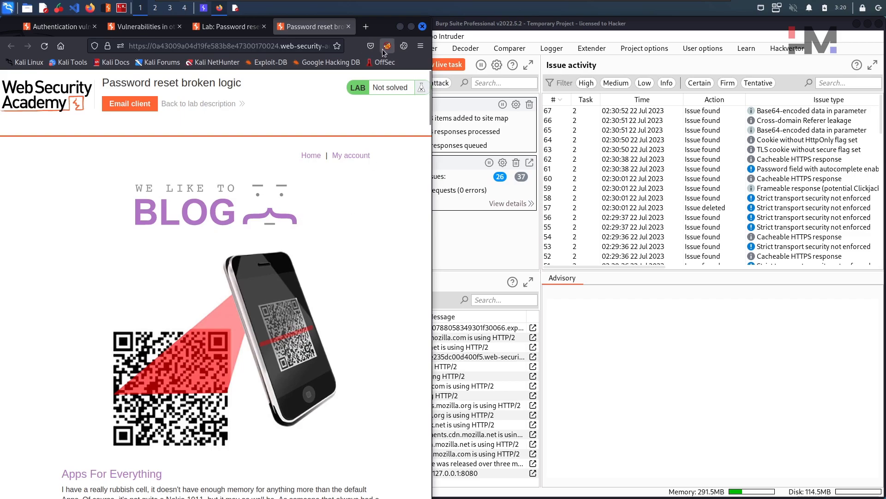
left_click(388, 46)
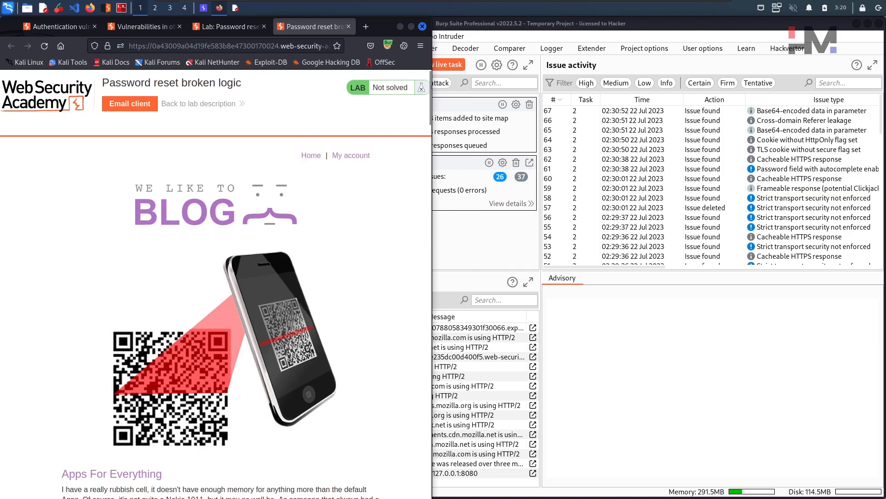
Request a password reset for username wiener from the Forgot password page.
left_click(350, 156)
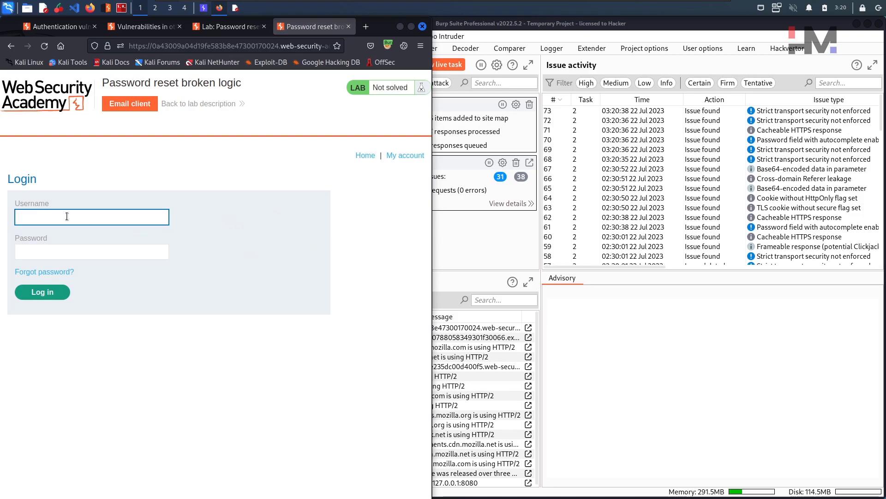
left_click(161, 295)
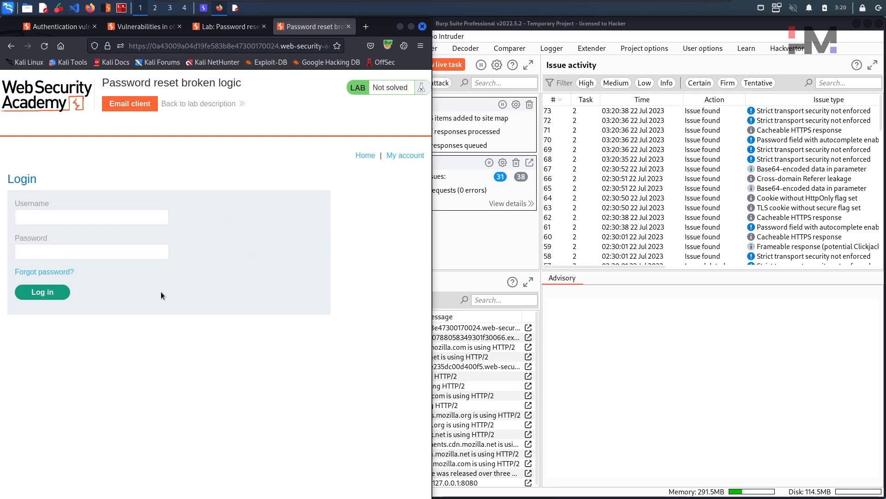
mouse_move(45, 271)
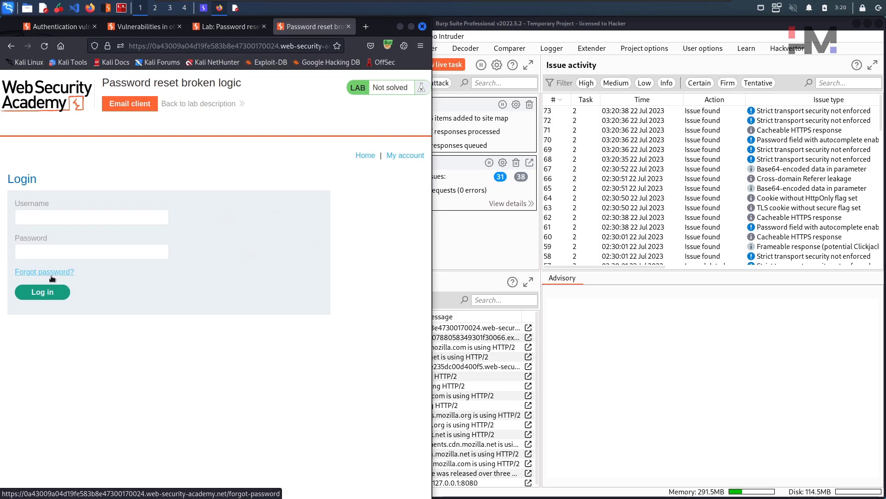
left_click(44, 272)
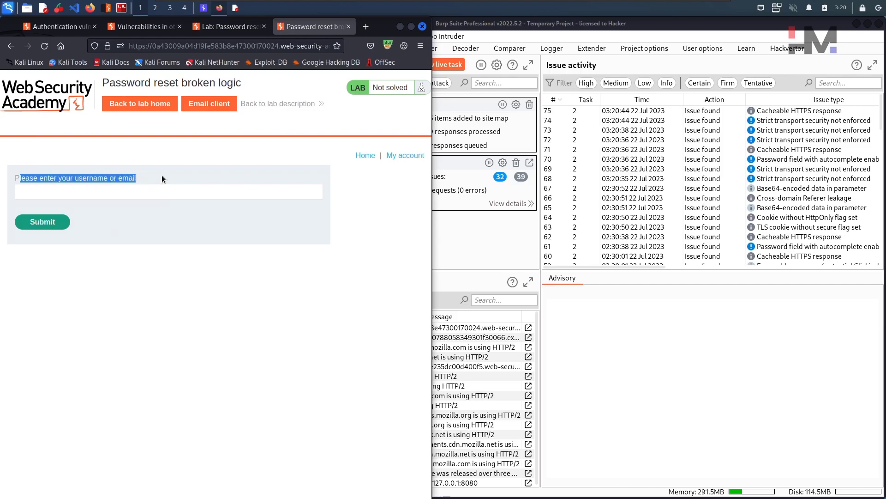
left_click(169, 191)
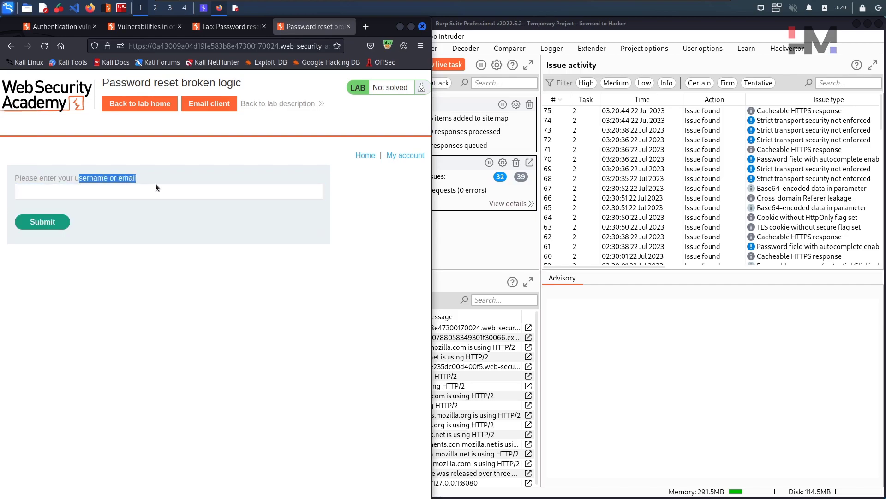
type("wiener")
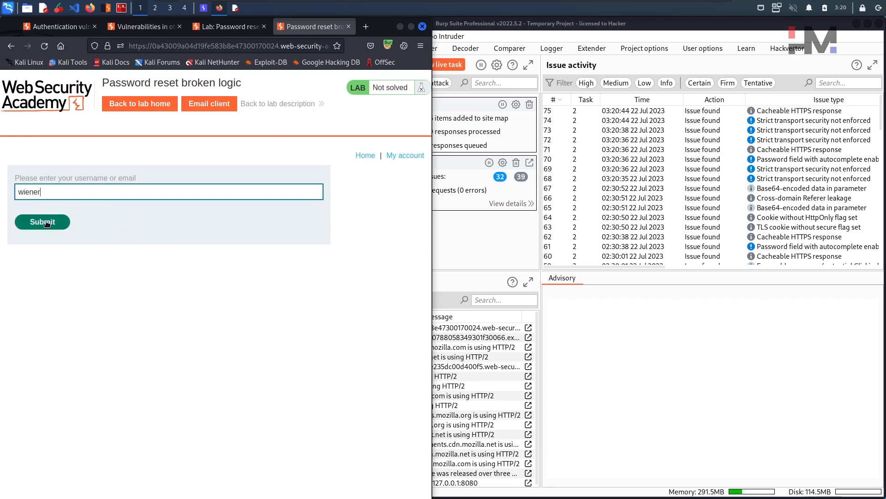
left_click(42, 222)
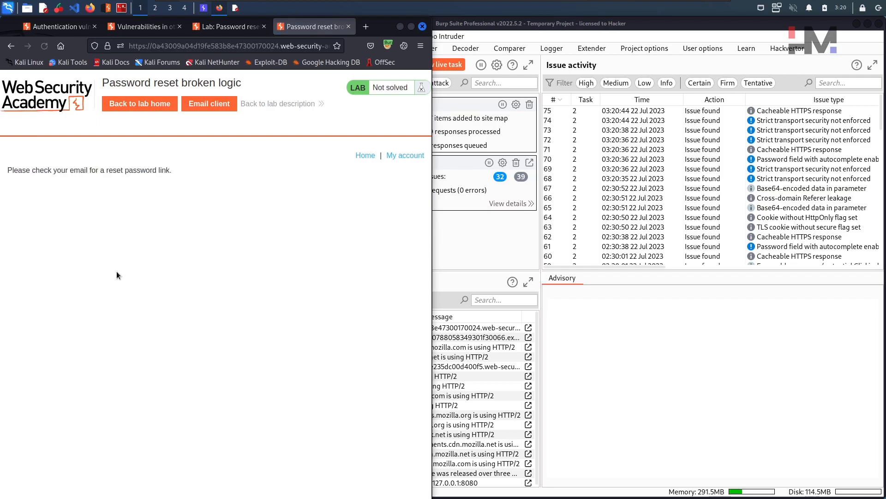
mouse_move(107, 174)
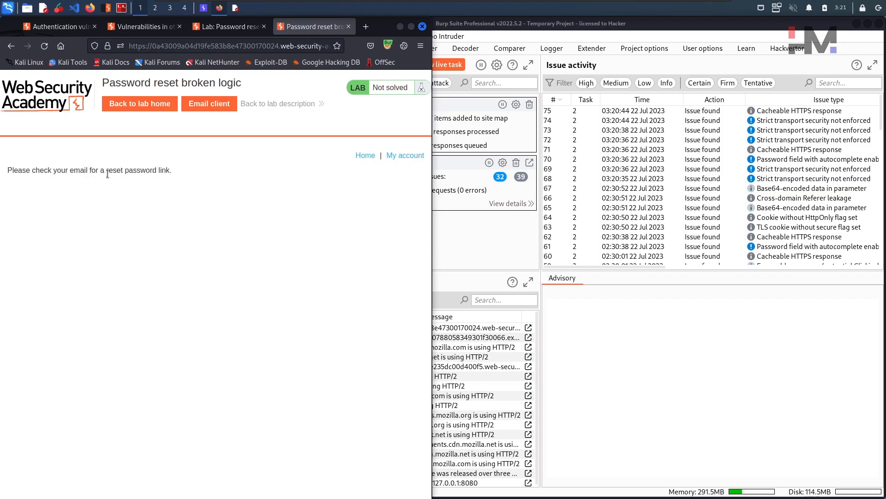
mouse_move(178, 182)
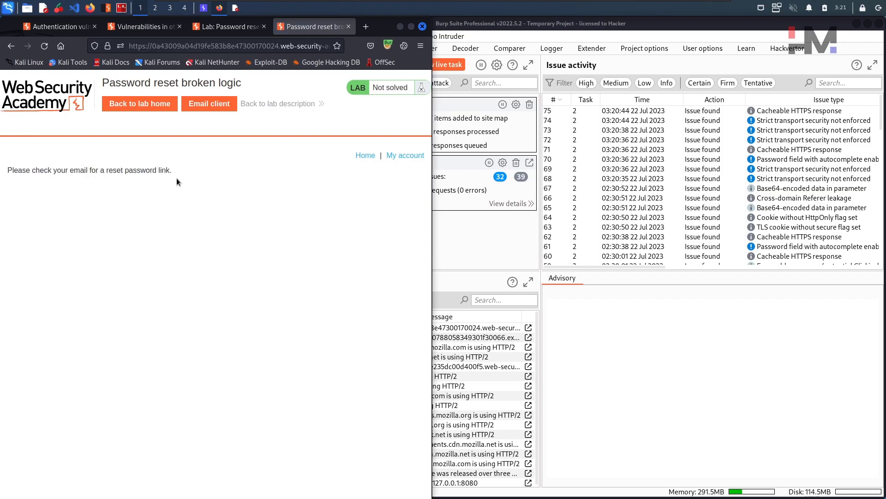
mouse_move(209, 103)
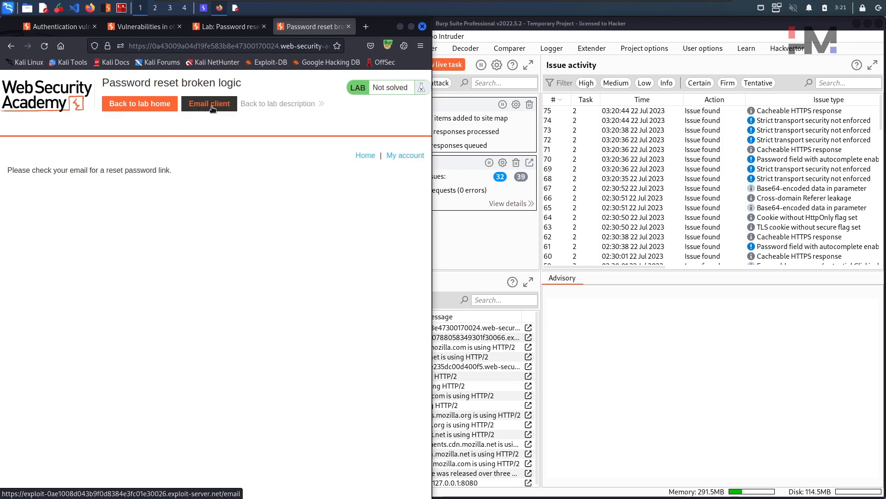
Open the lab's email client and copy wiener's password reset link.
left_click(208, 103)
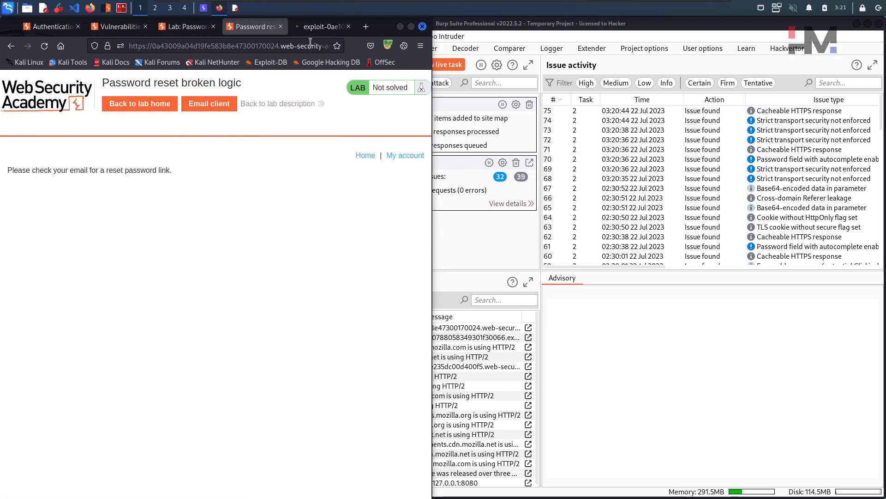
left_click(315, 26)
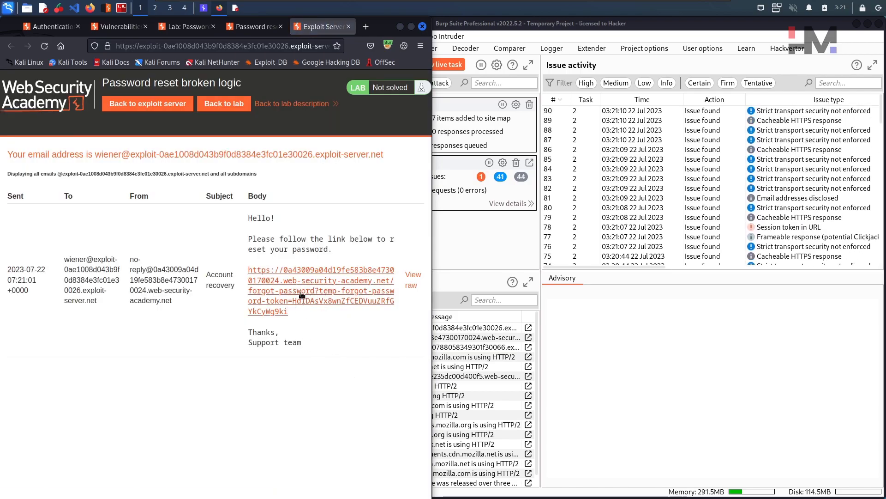
mouse_move(290, 321)
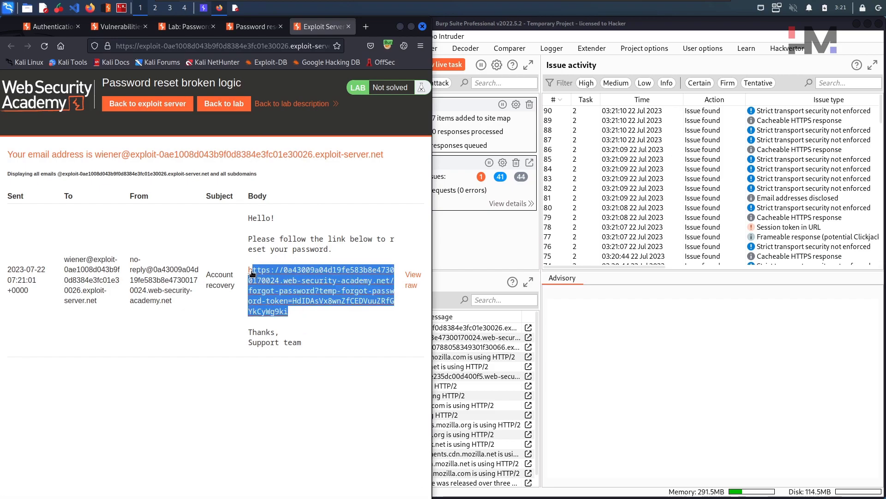
key("ctrl+c")
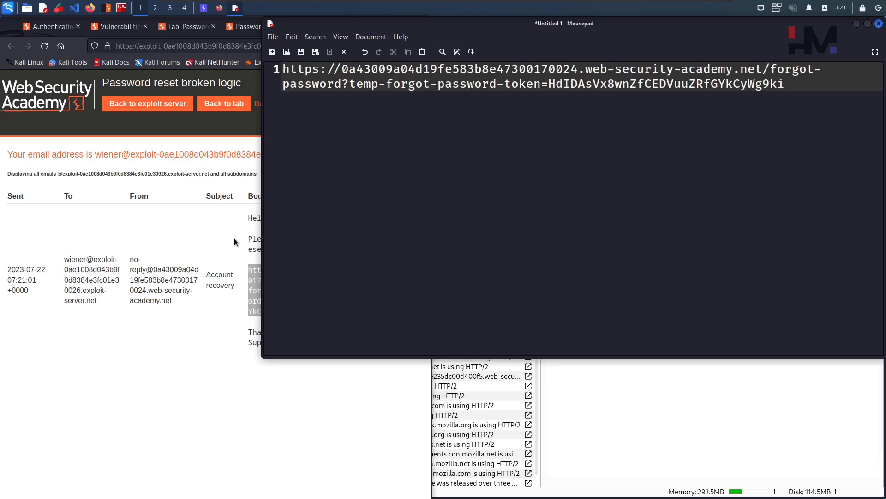
Open the emailed reset link in a new tab and begin entering the new password.
right_click(300, 280)
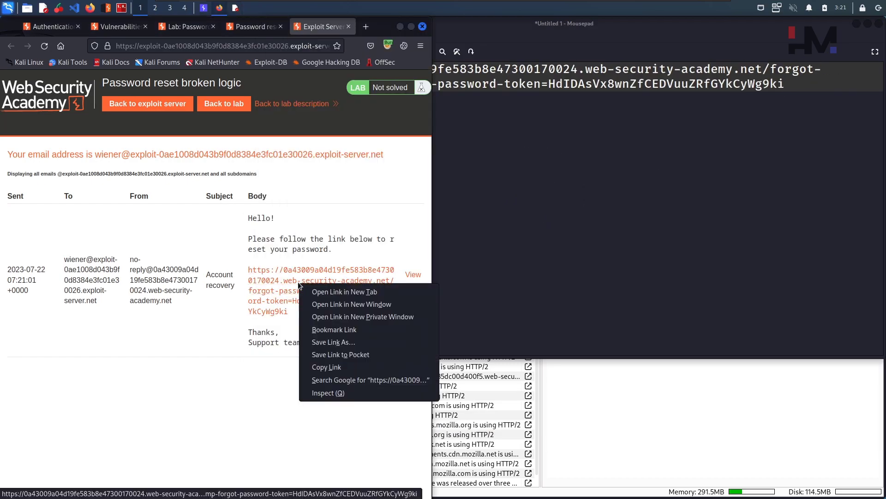
left_click(343, 292)
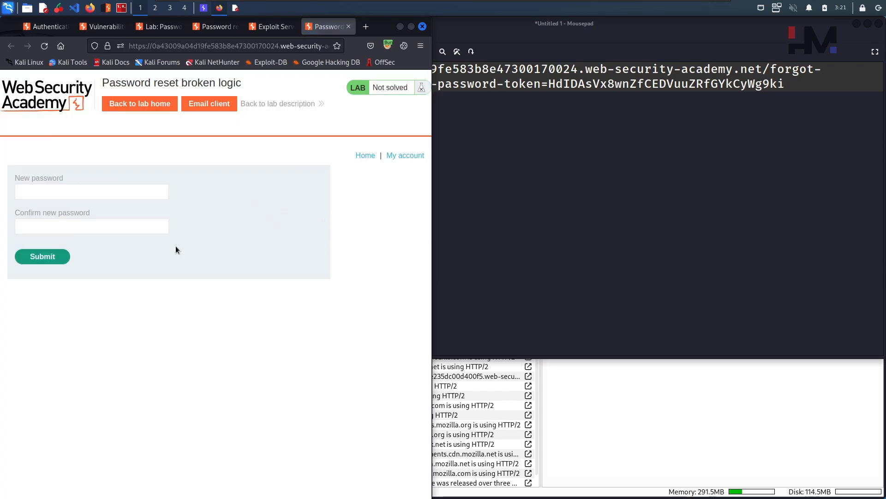
mouse_move(151, 227)
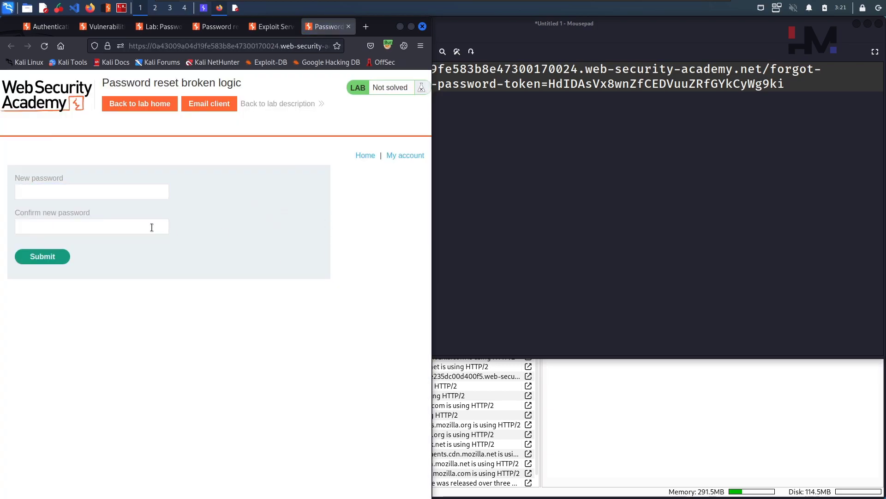
left_click(91, 191)
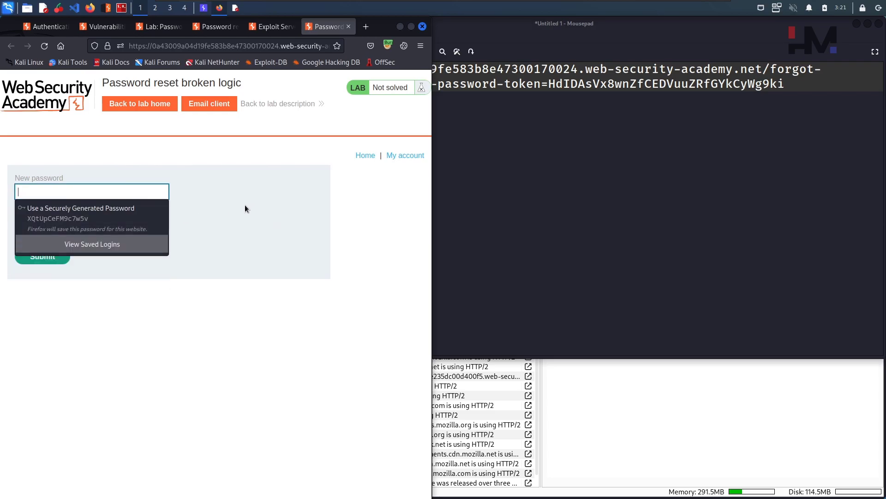
left_click(42, 257)
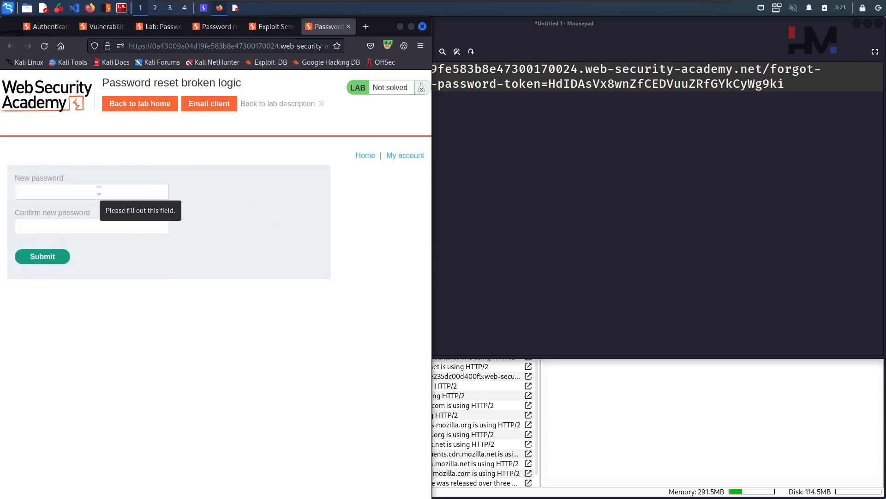
left_click(208, 103)
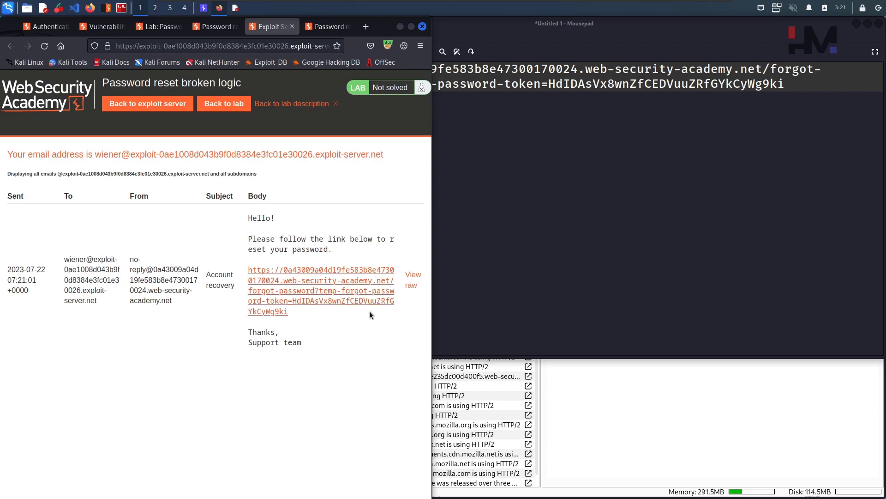
mouse_move(320, 298)
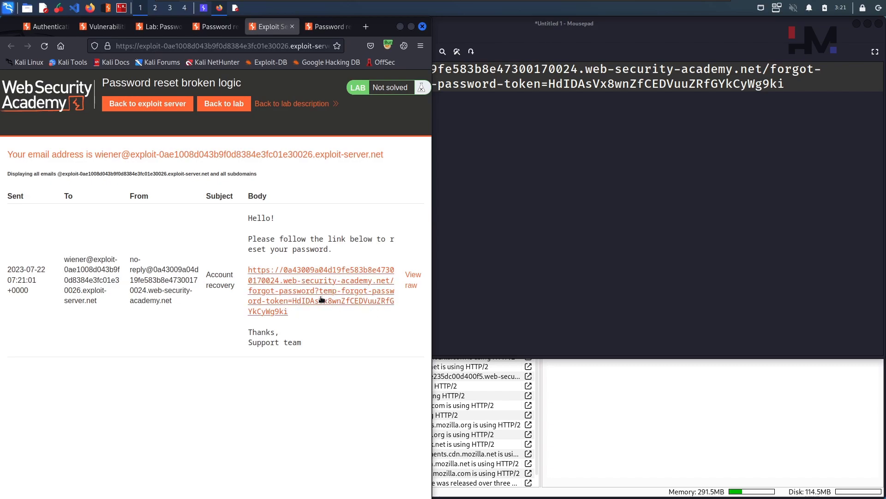
mouse_move(324, 305)
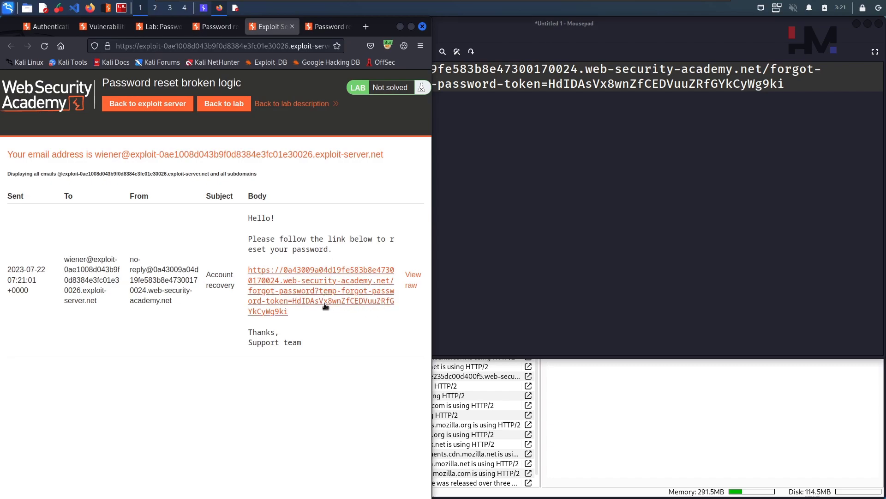
left_click(320, 285)
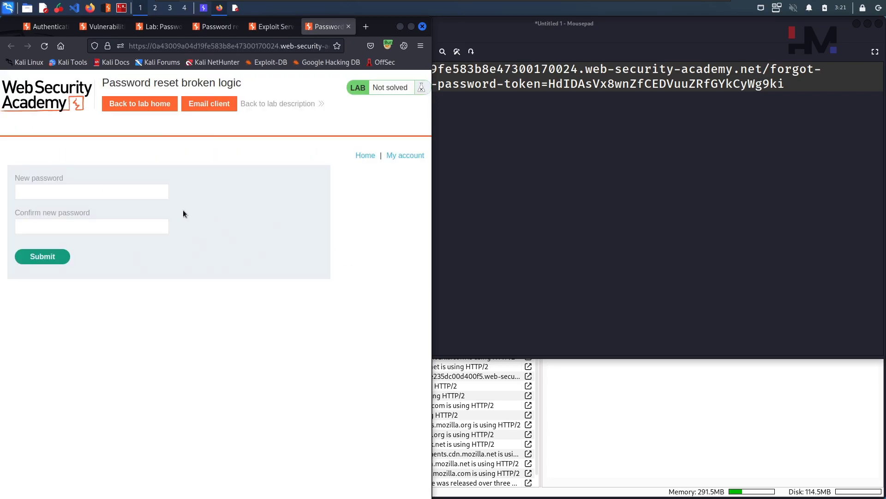
left_click(90, 191)
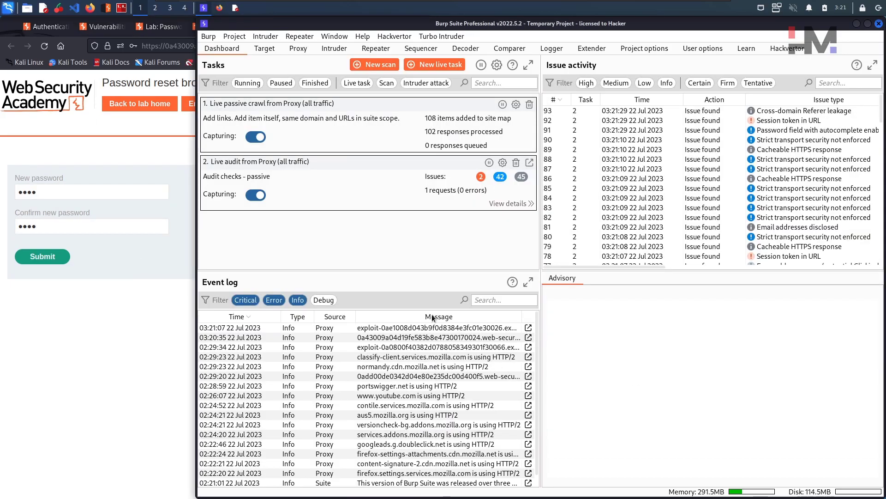
Switch Proxy interception on, then submit the new-password form.
left_click(298, 48)
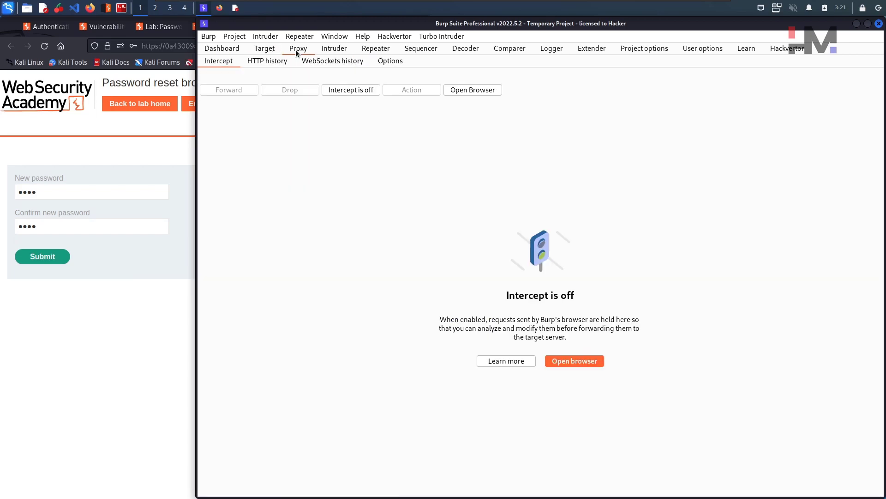
left_click(350, 89)
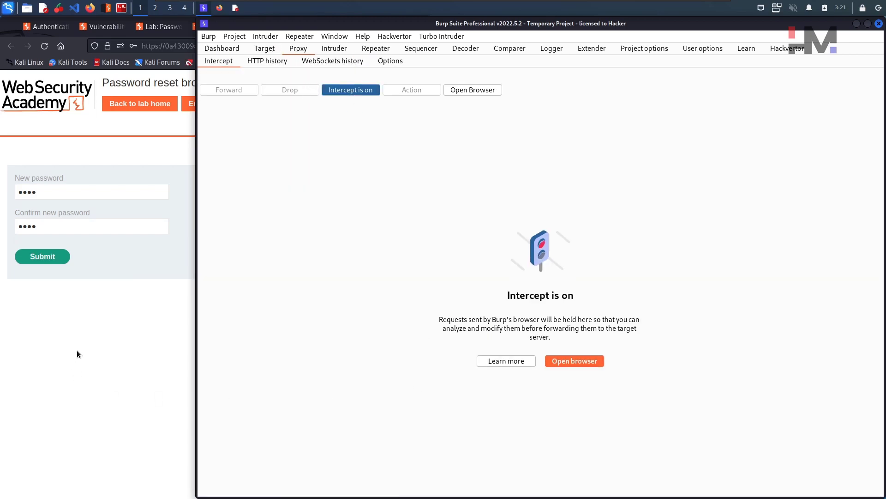
left_click(42, 256)
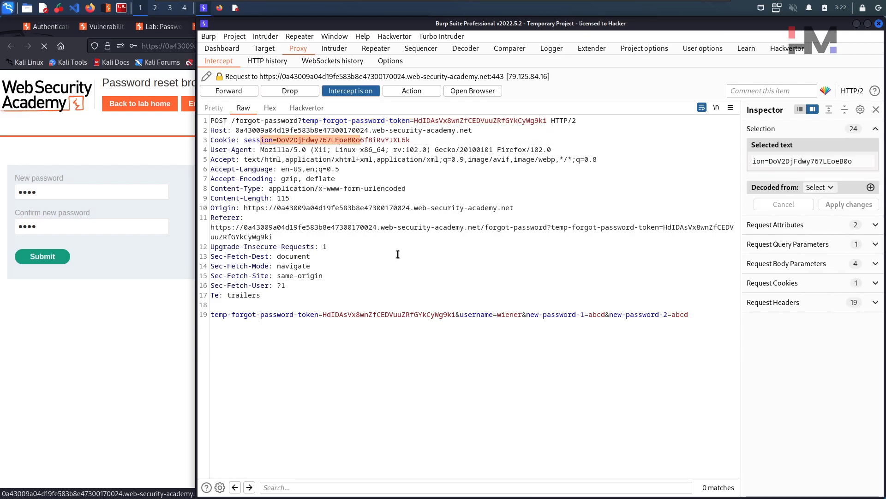
mouse_move(350, 315)
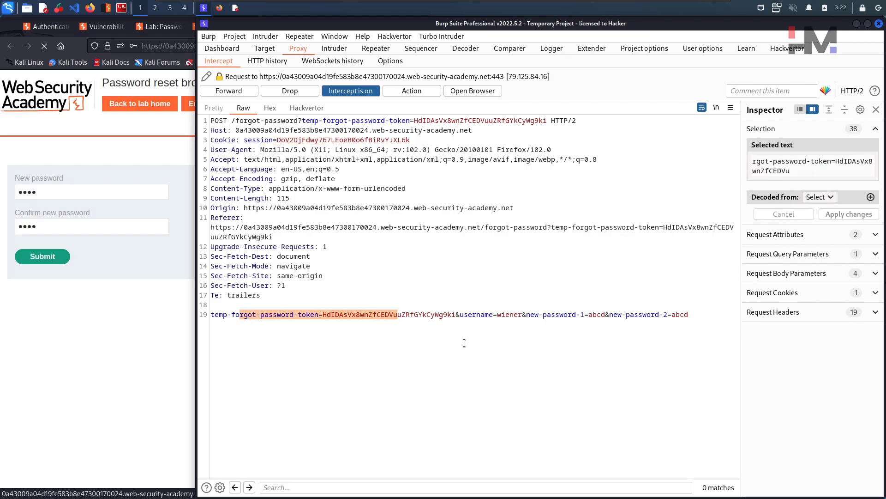
double_click(511, 314)
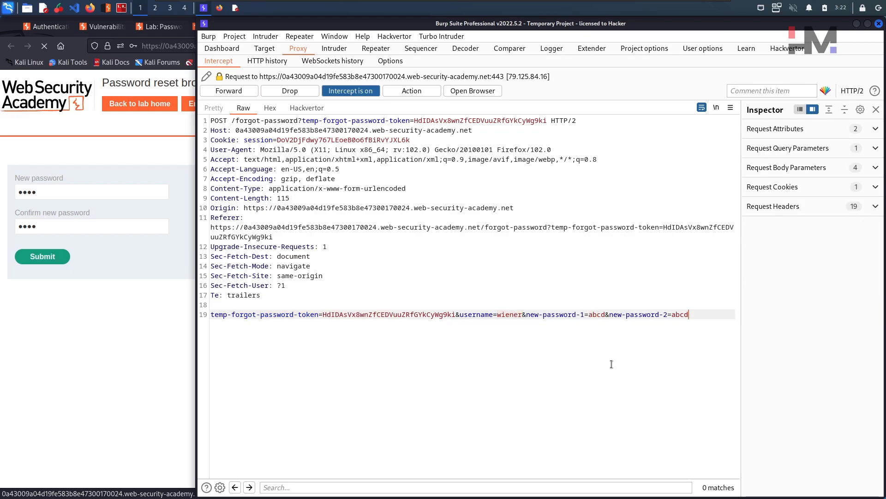
double_click(509, 314)
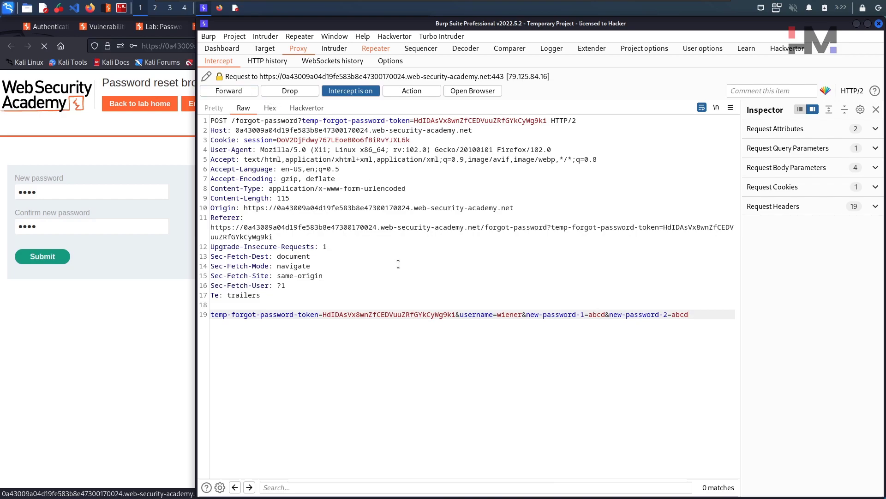
Intercept the response to this request, then forward the reset POST and its 302 redirect.
right_click(398, 263)
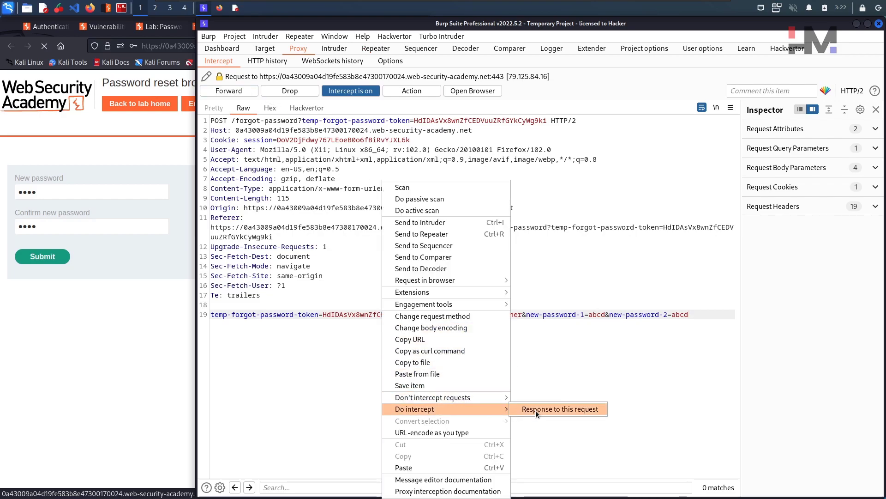
left_click(557, 408)
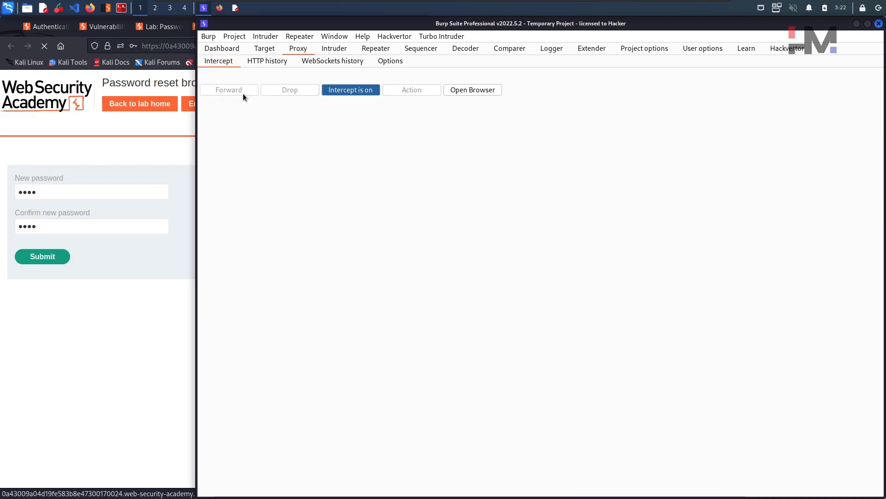
left_click(228, 90)
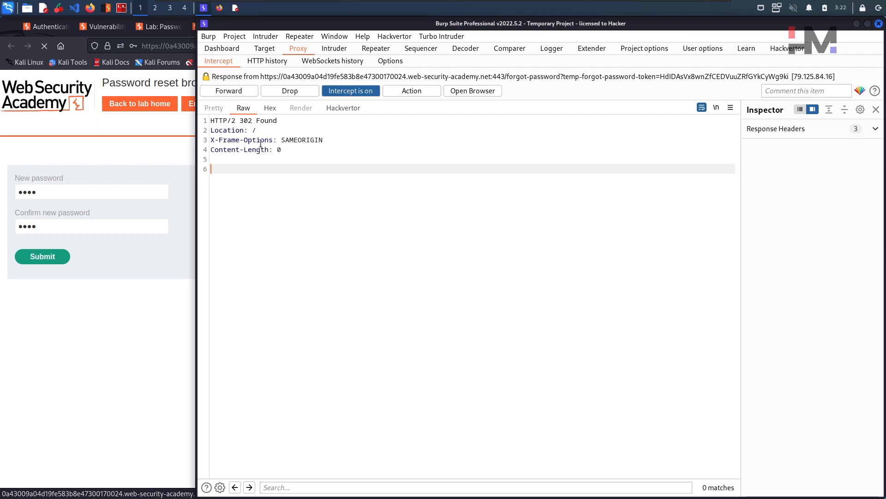
left_click(229, 90)
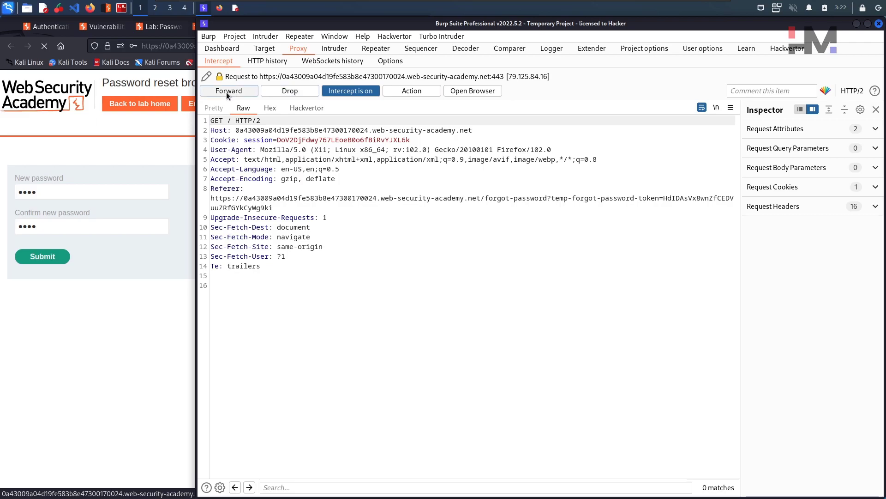
Turn interception off and log in as wiener with the new password, declining to save it.
left_click(229, 91)
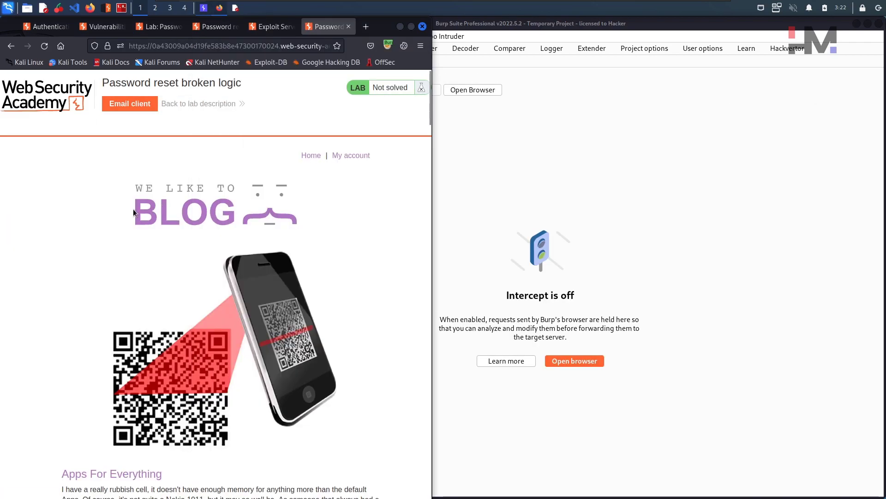
left_click(376, 48)
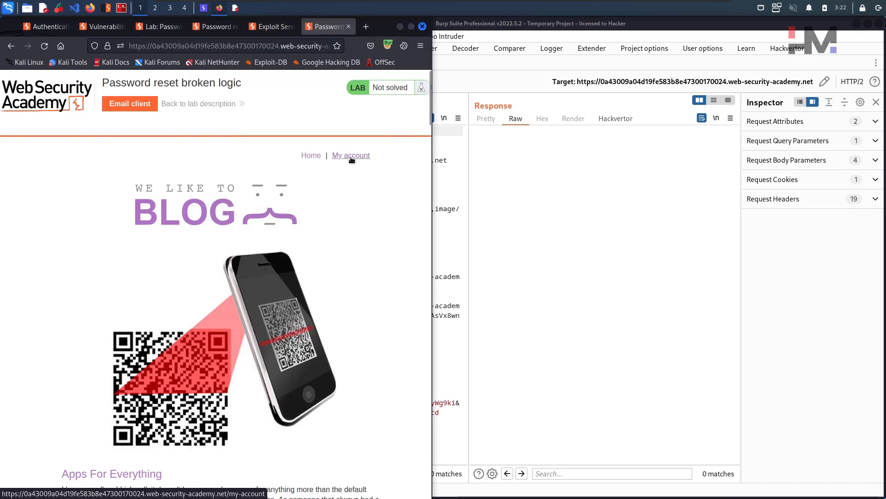
left_click(350, 155)
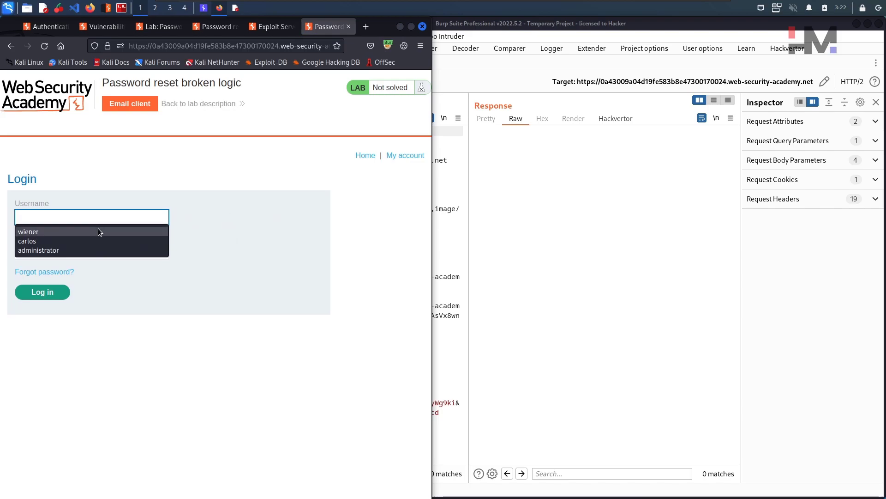
left_click(28, 231)
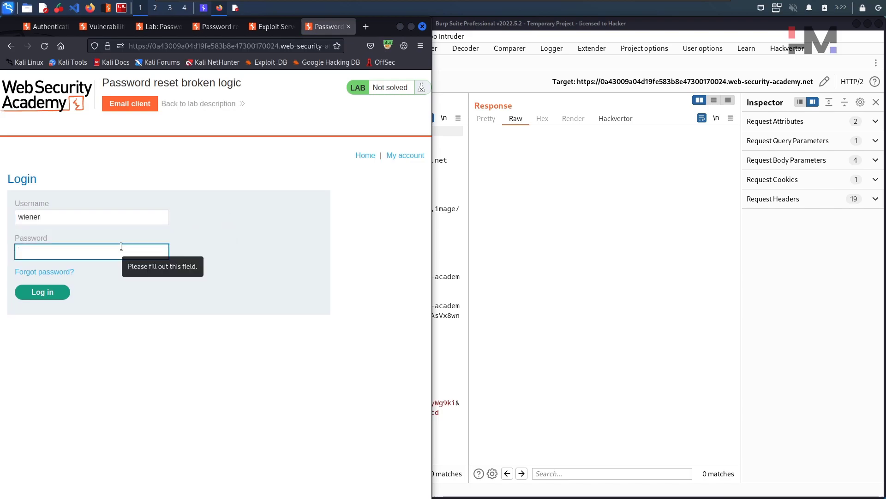
type("•")
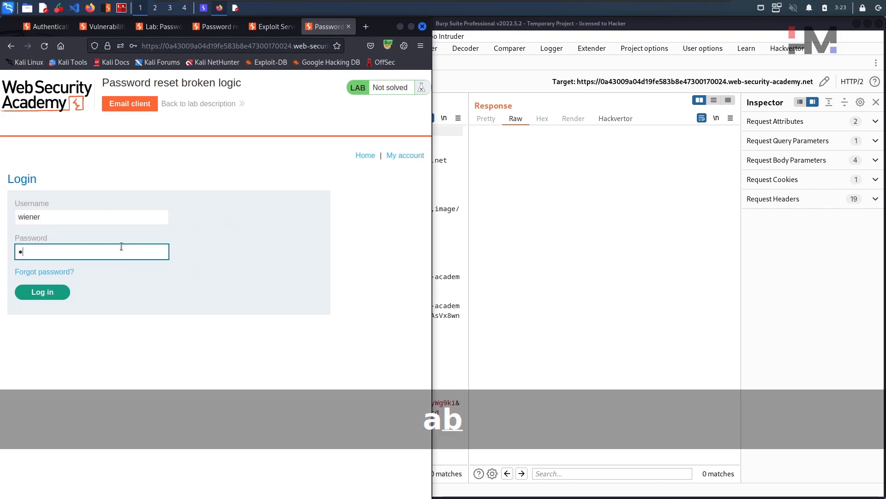
left_click(42, 292)
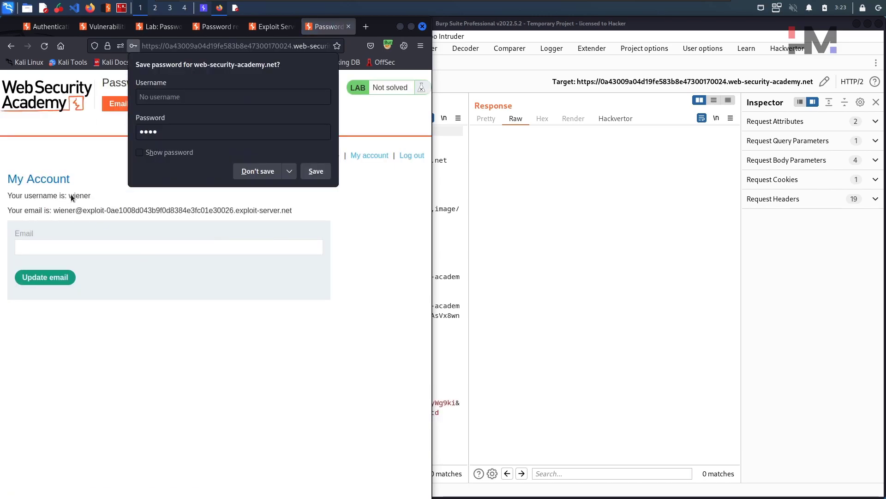
left_click(257, 171)
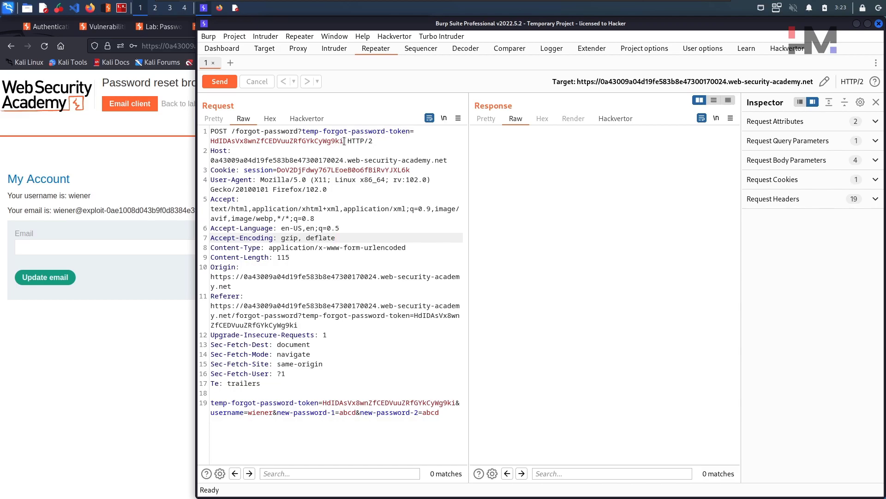
Delete the temp-forgot-password-token parameter from the Repeater request.
left_click_drag(302, 131, 343, 140)
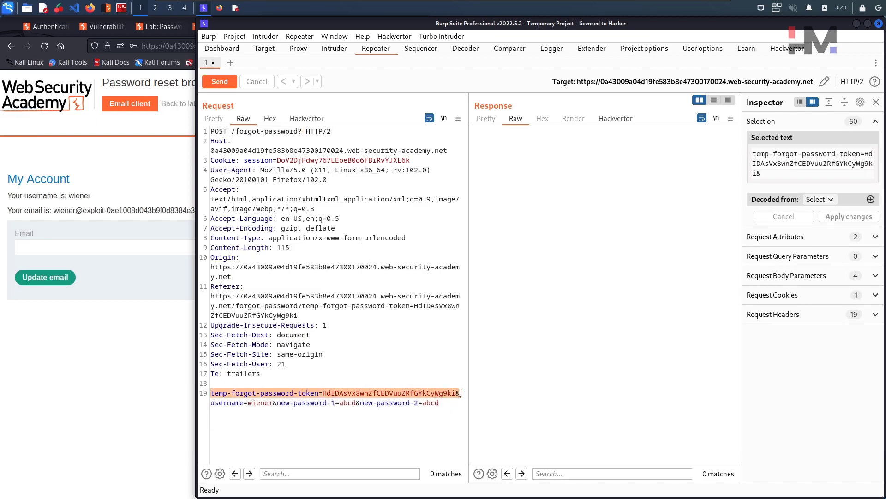
key("Delete")
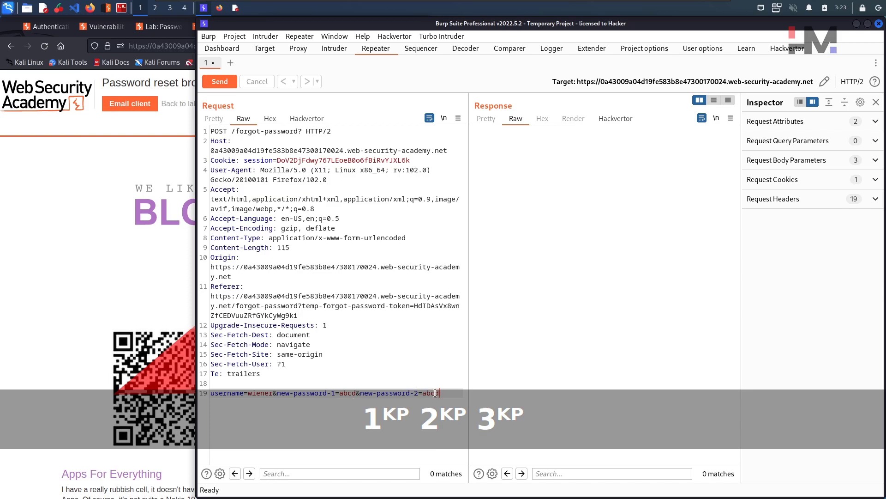
left_click(357, 393)
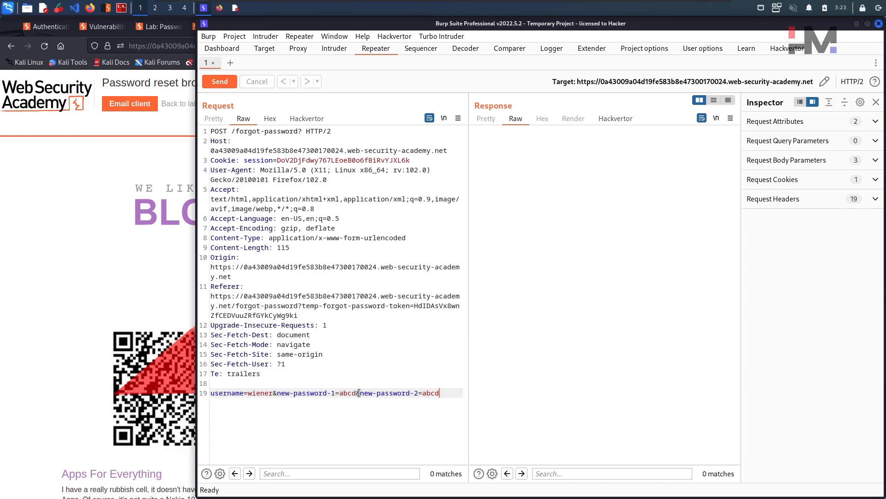
Change both new-password values from abcd to 123.
double_click(347, 392)
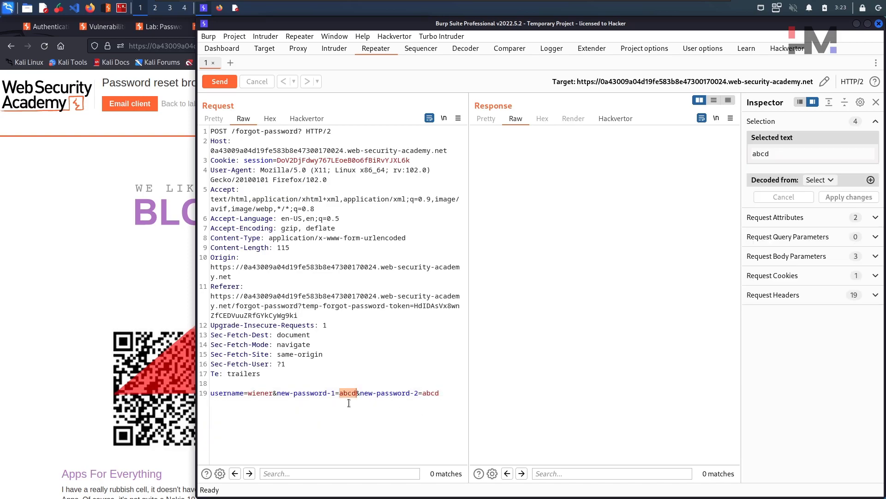
type("123")
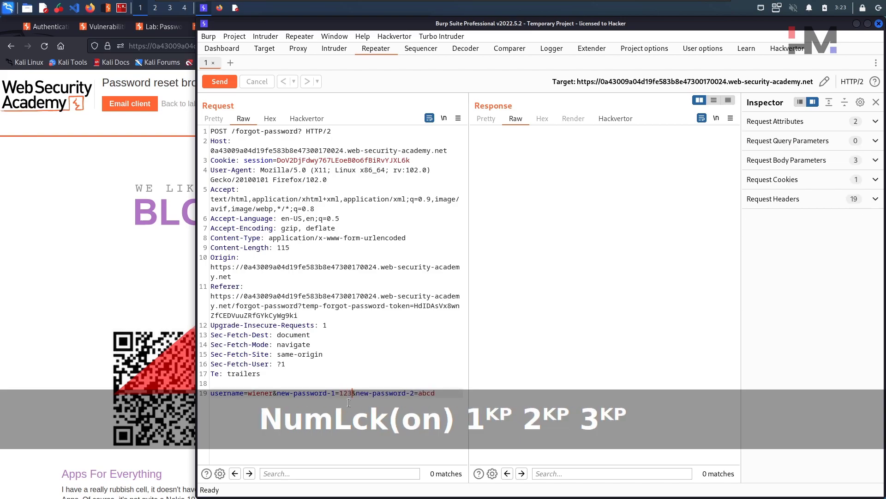
double_click(420, 392)
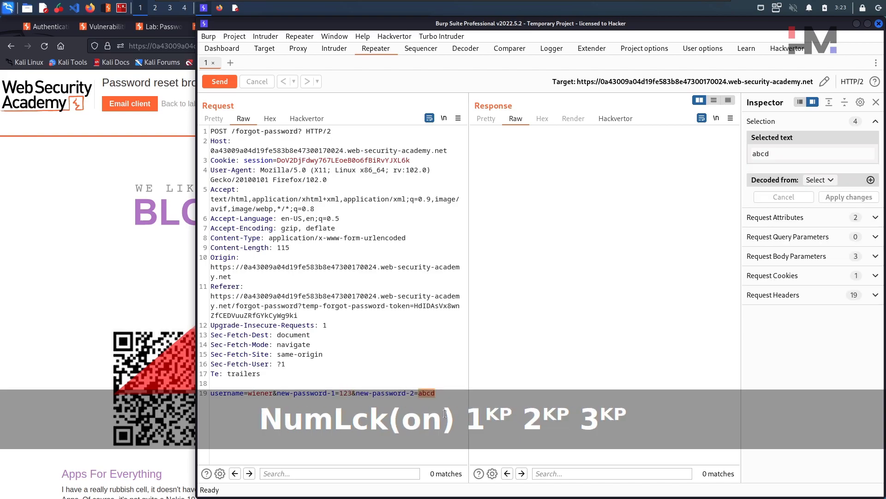
type("123")
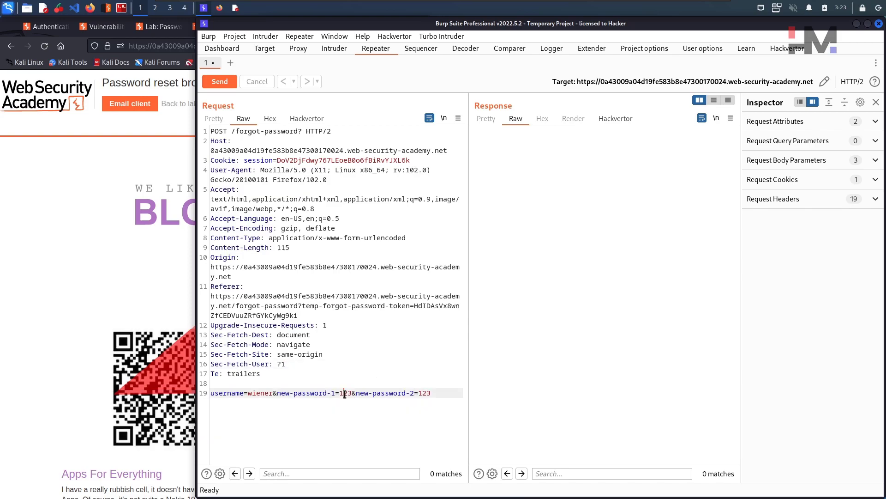
double_click(347, 393)
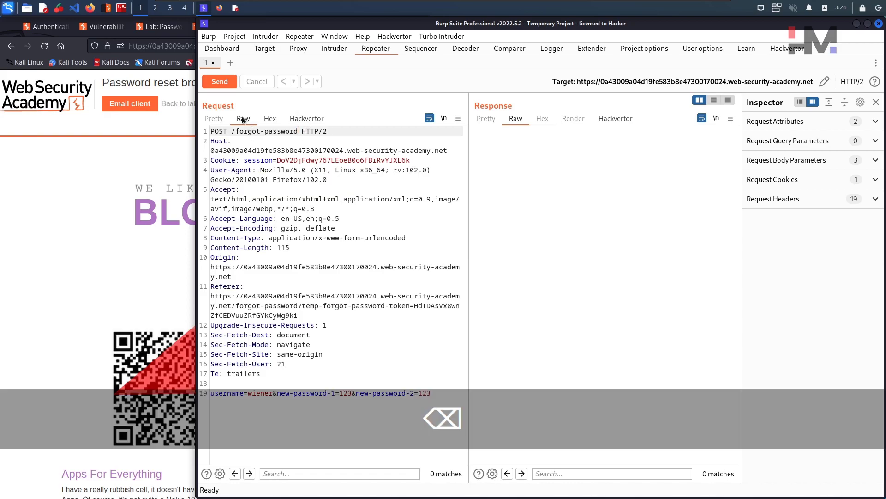
Send the tokenless reset request and scroll its response to the check-your-email message.
left_click(218, 81)
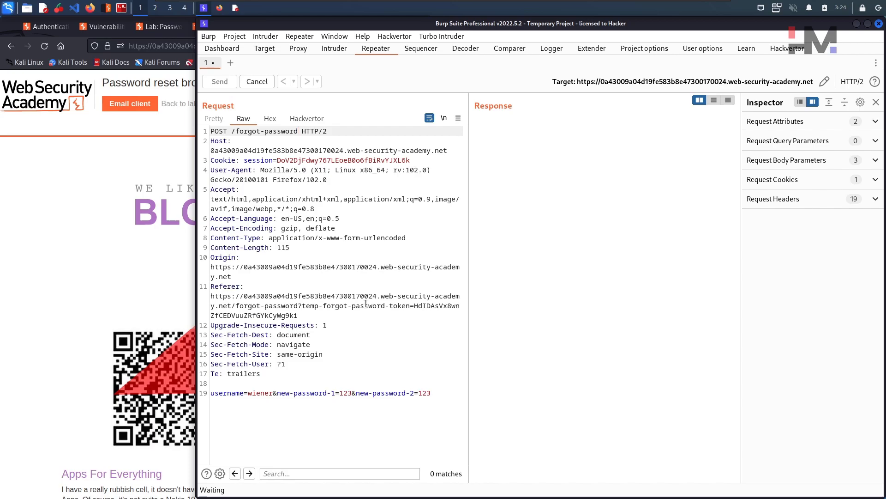
left_click(218, 81)
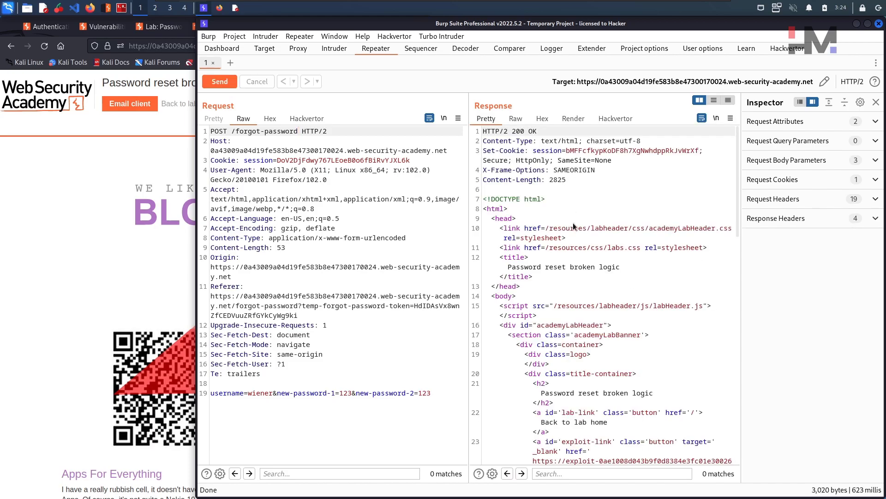
scroll("down", 3)
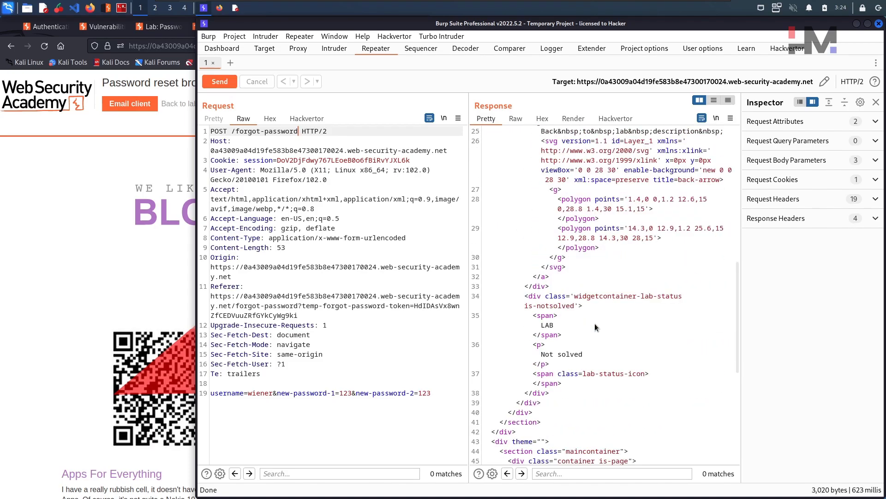
scroll("down", 3)
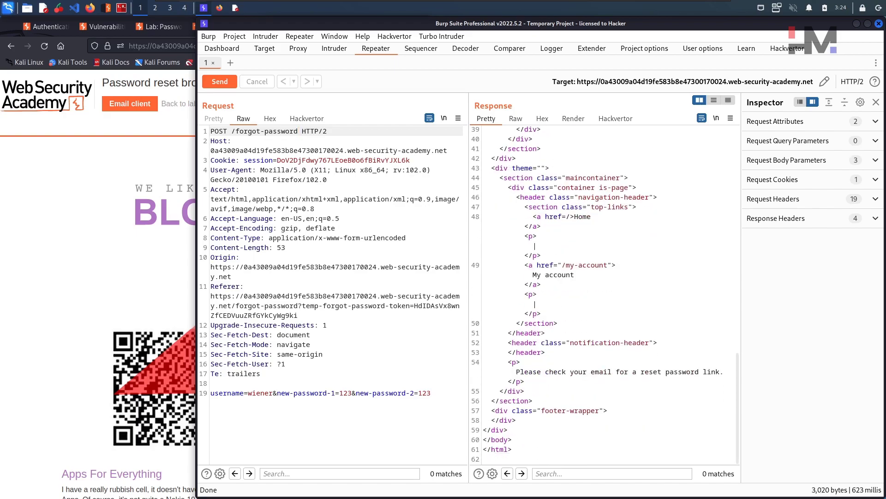
mouse_move(658, 382)
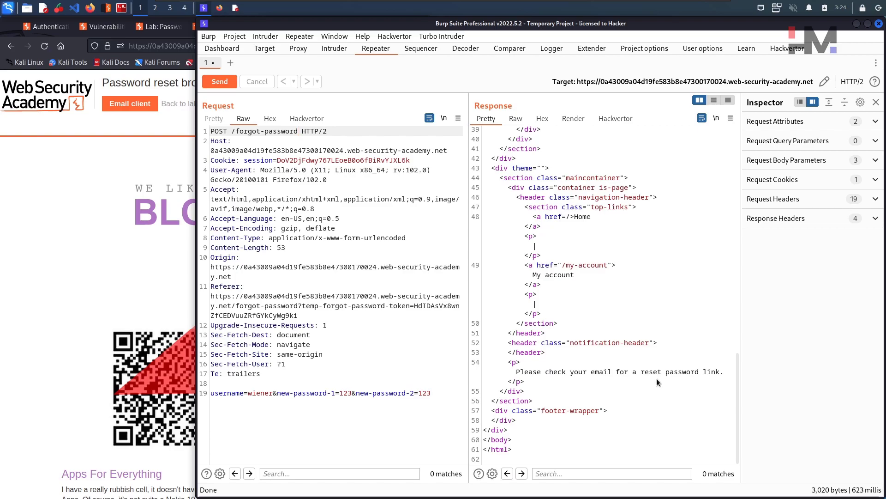
mouse_move(581, 405)
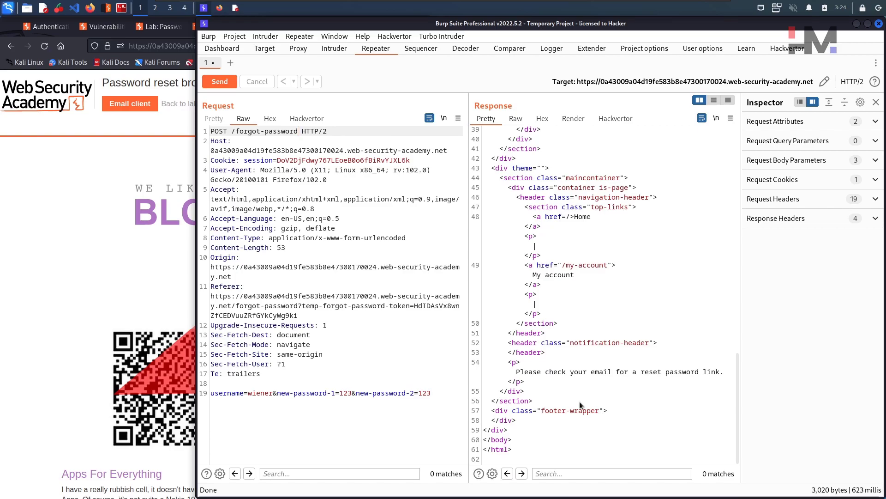
mouse_move(441, 395)
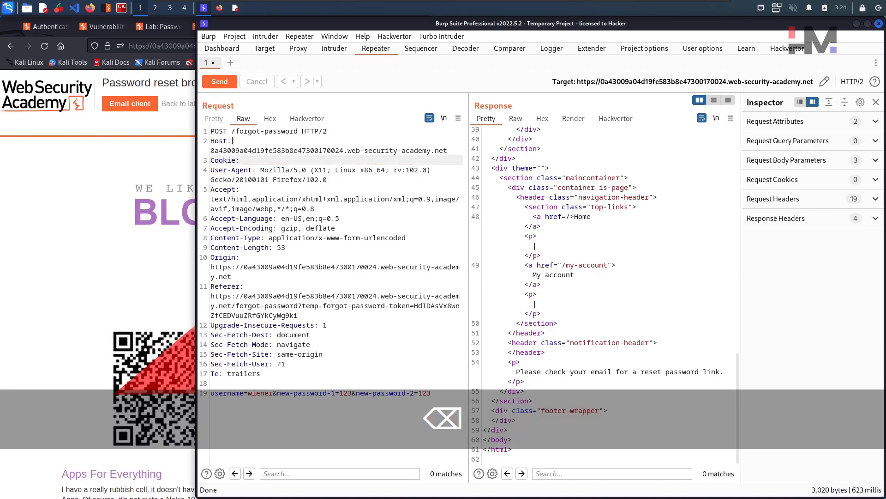
Delete the emptied Cookie header, resend the request, and scroll through the response.
double_click(224, 160)
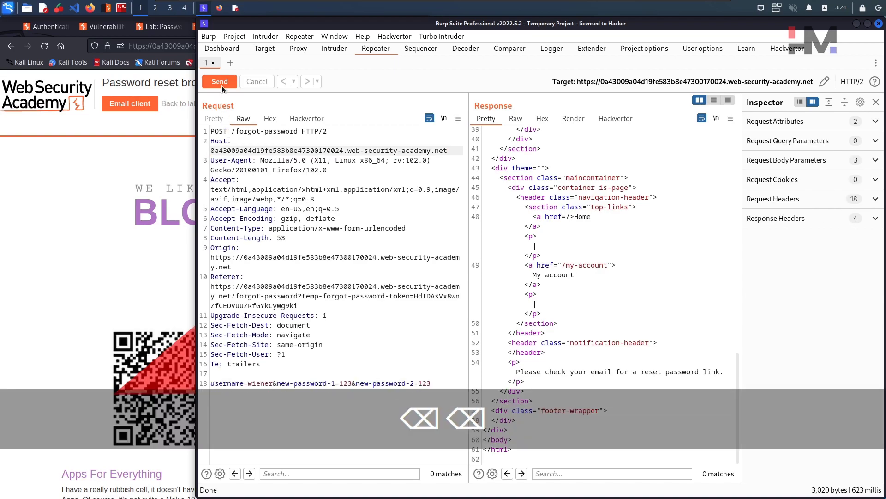
left_click(219, 81)
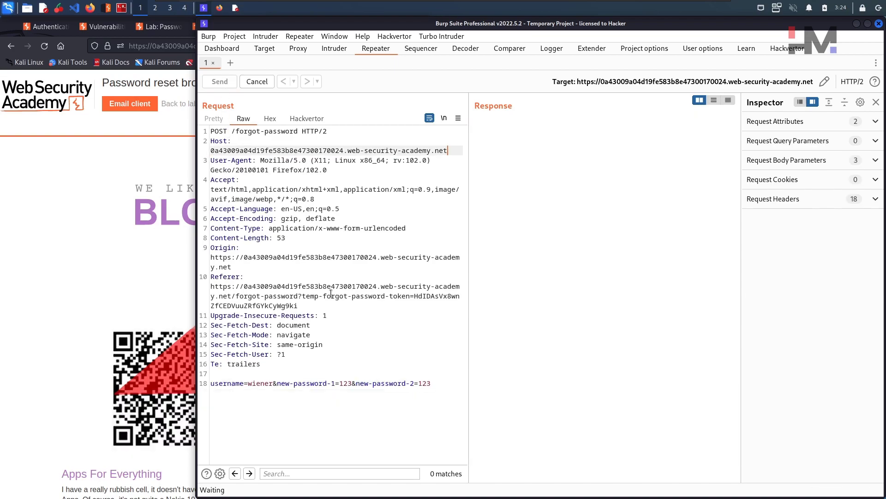
left_click(219, 81)
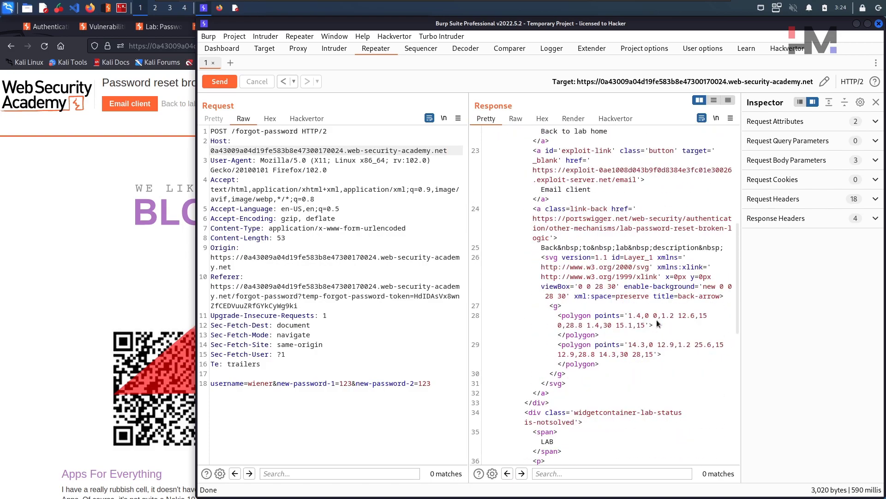
scroll("down", 3)
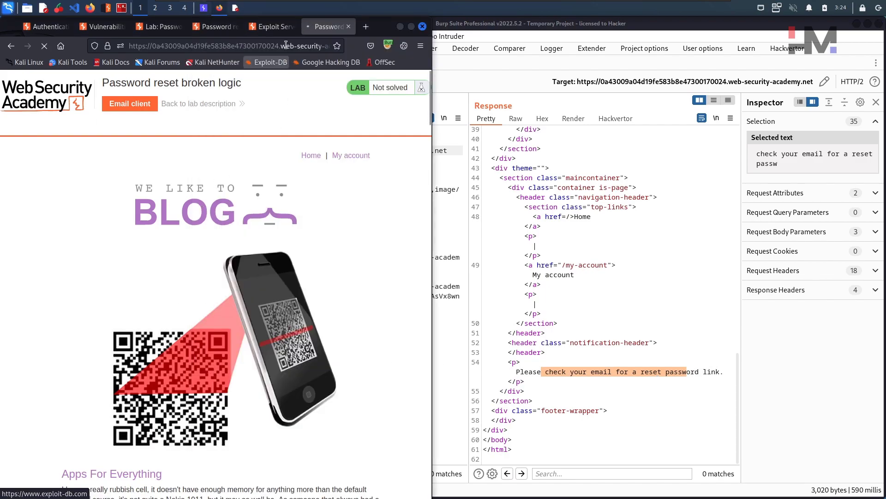
Scroll the lab page and go to the My account login page.
scroll("down", 3)
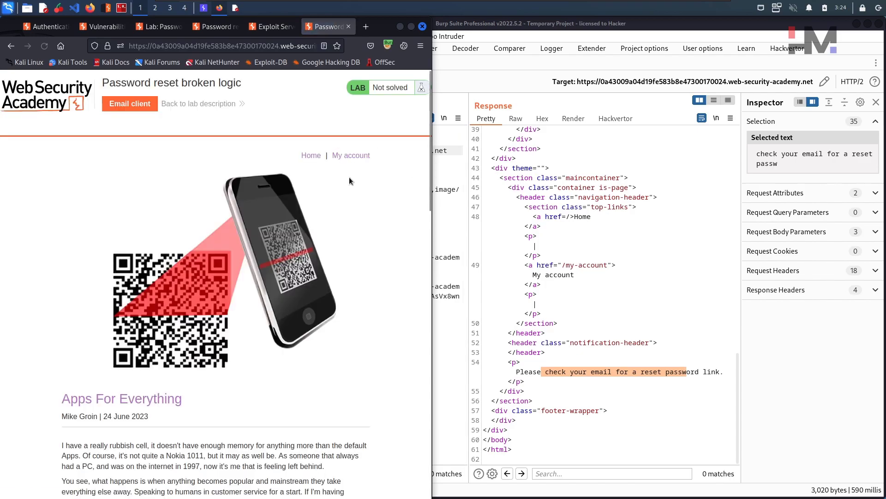
scroll("down", 3)
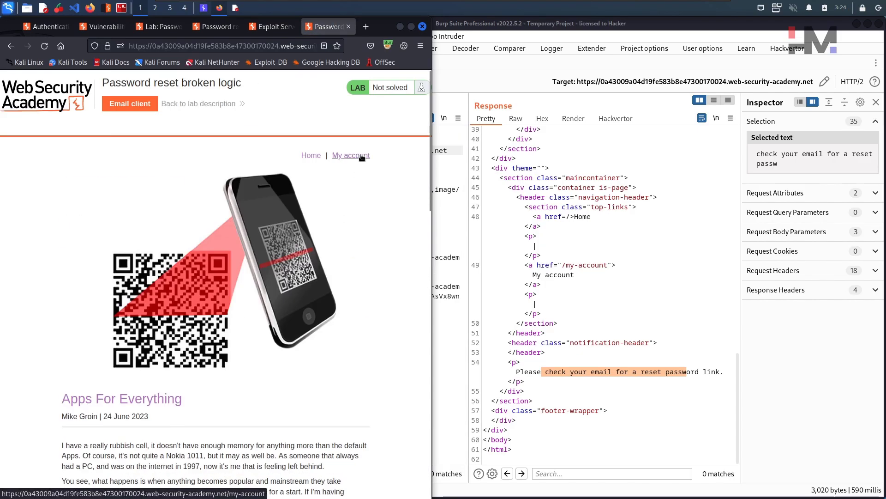
left_click(350, 155)
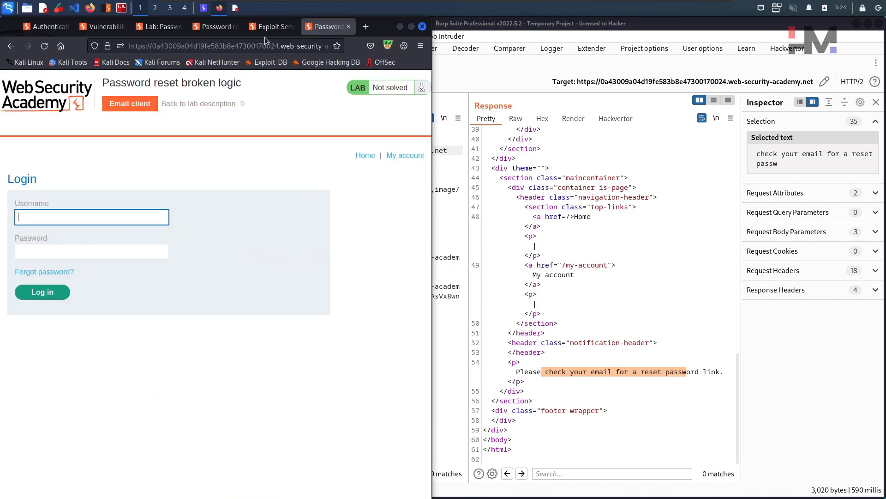
Refresh the exploit server inbox to confirm three recovery emails, then return to the lab tab.
left_click(272, 26)
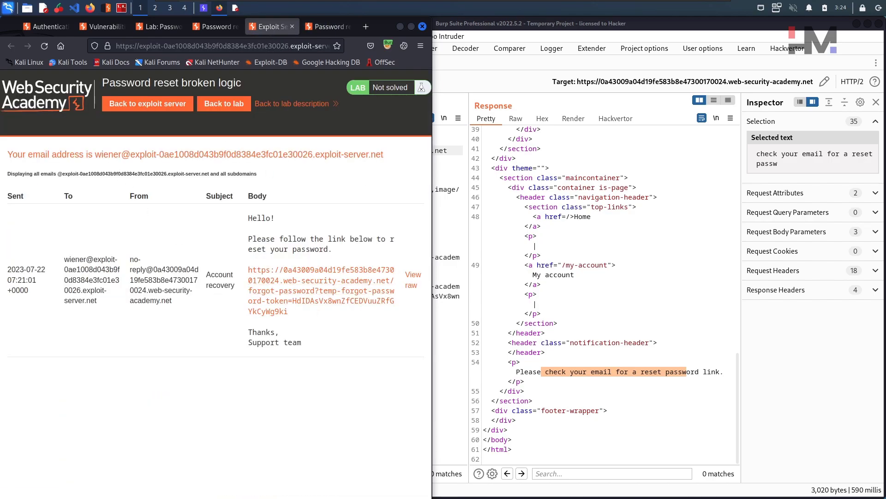
left_click(320, 280)
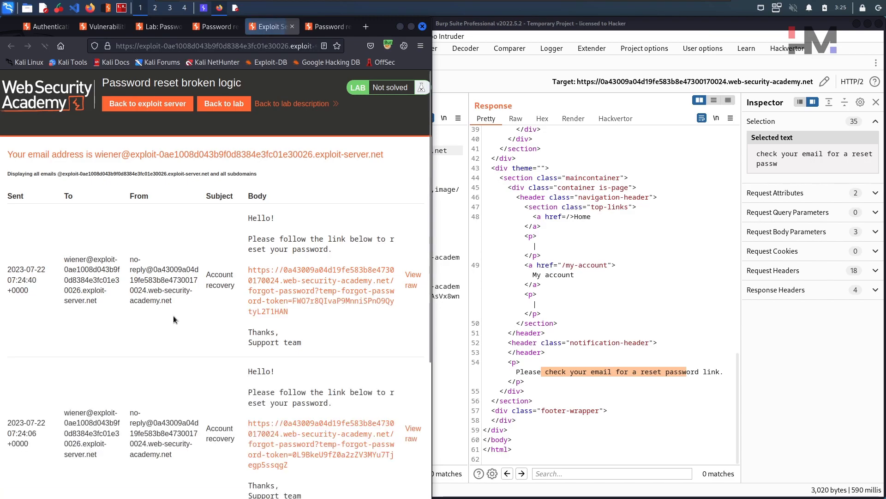
scroll("down", 3)
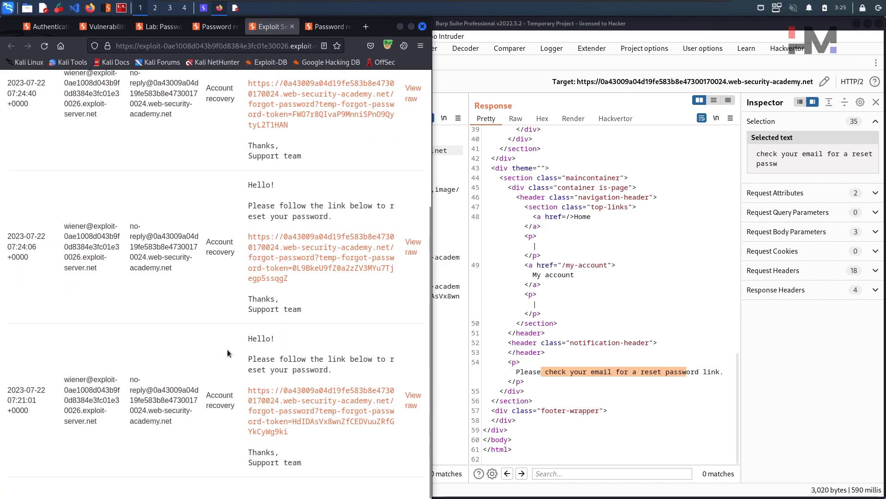
scroll("up", 3)
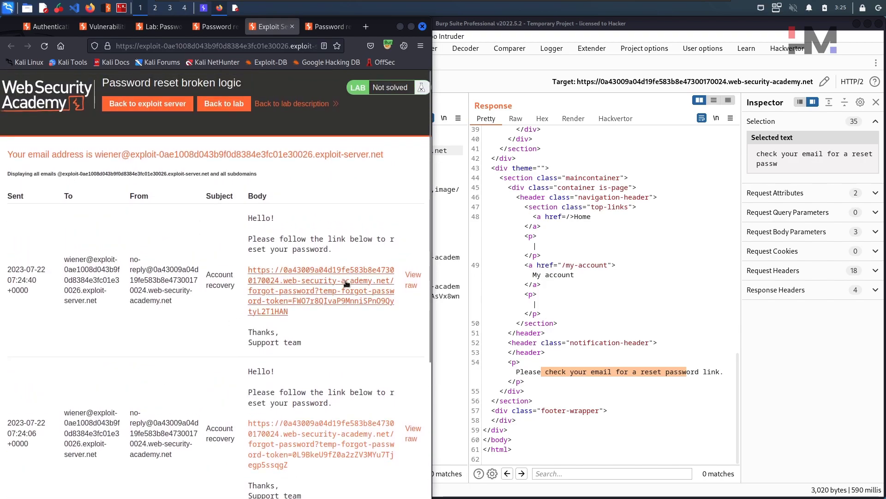
mouse_move(212, 338)
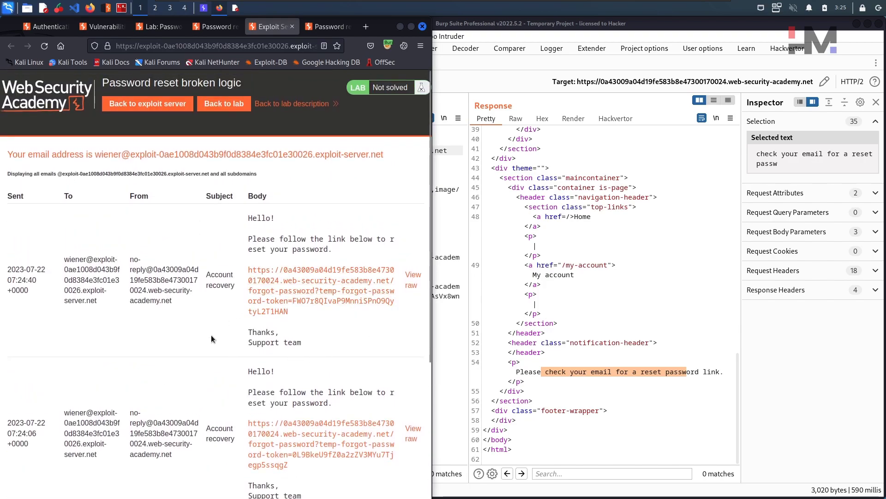
left_click(214, 26)
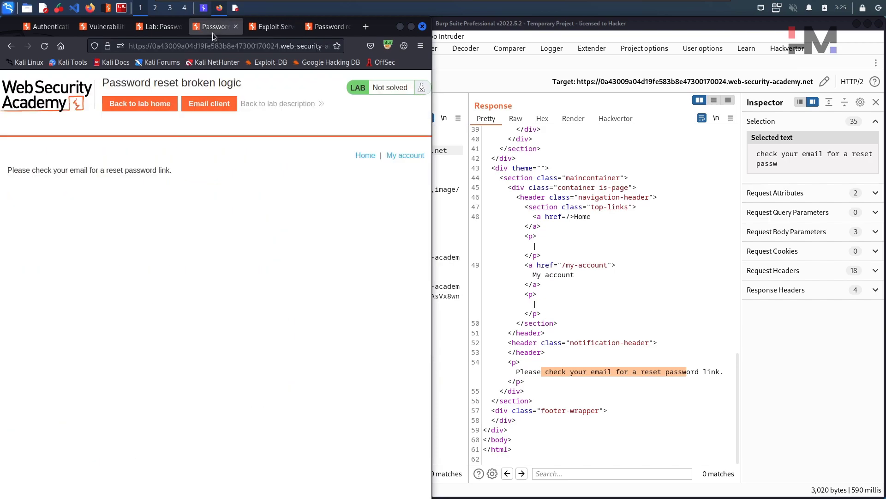
left_click(405, 156)
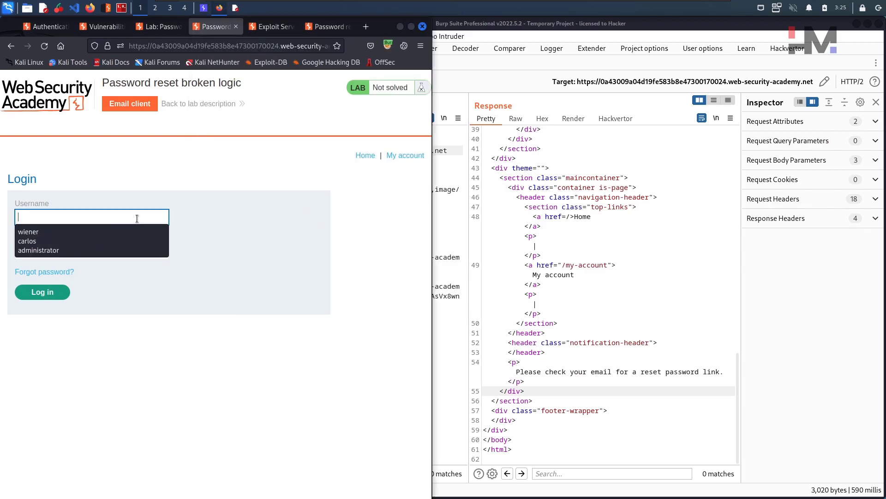
left_click(28, 231)
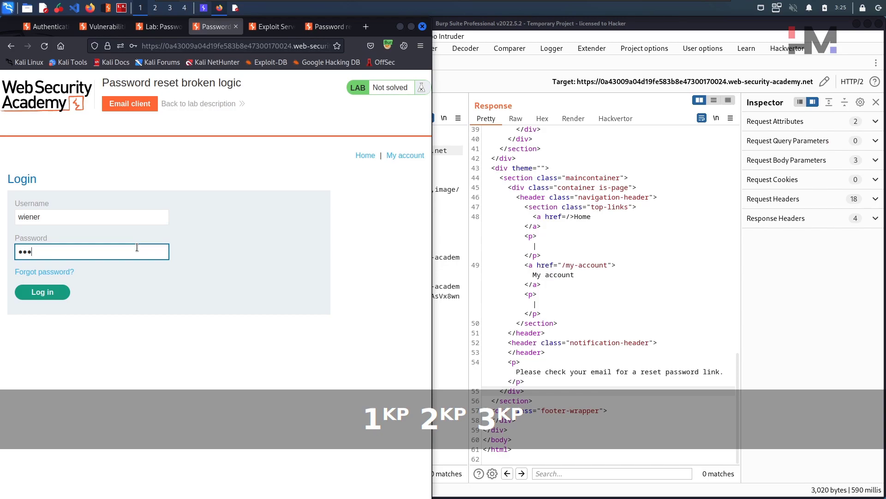
left_click(42, 292)
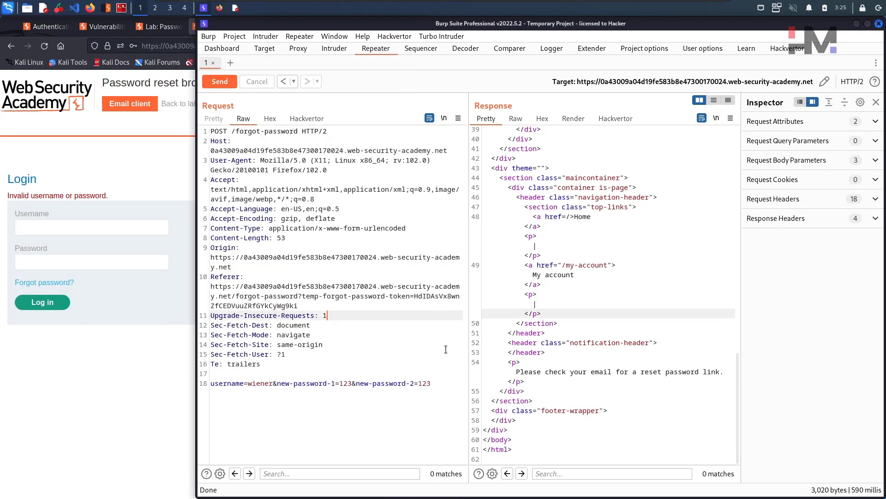
mouse_move(280, 178)
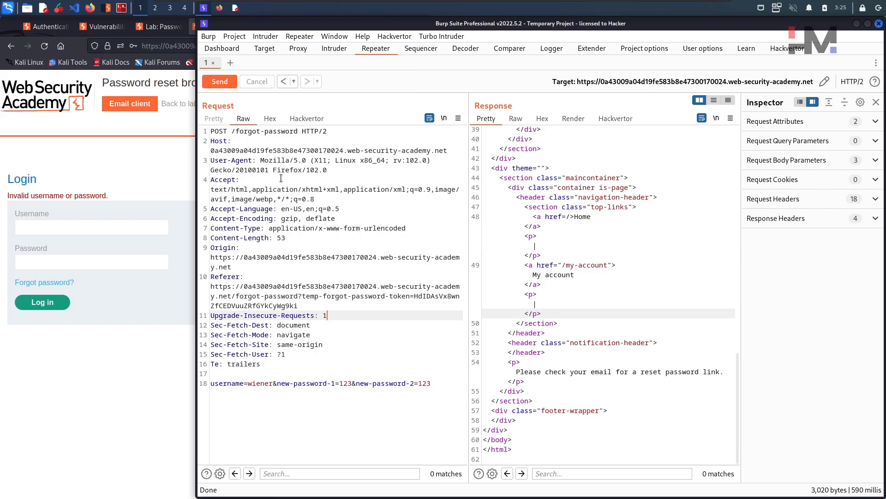
Restore the earlier cookie-bearing reset request from Repeater history, then go to Proxy.
left_click(219, 81)
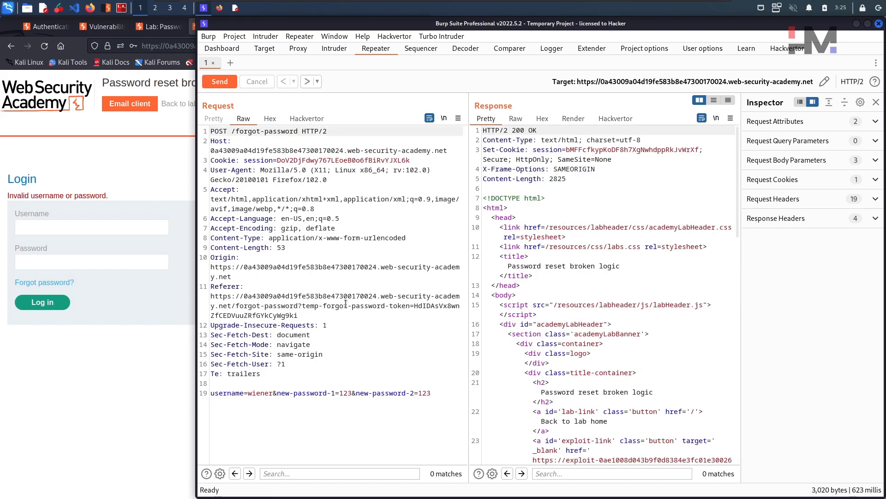
mouse_move(340, 68)
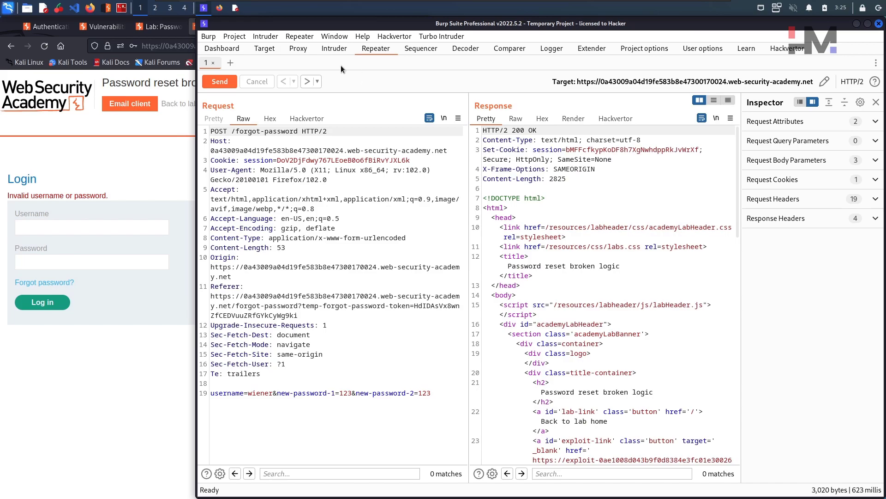
left_click(298, 48)
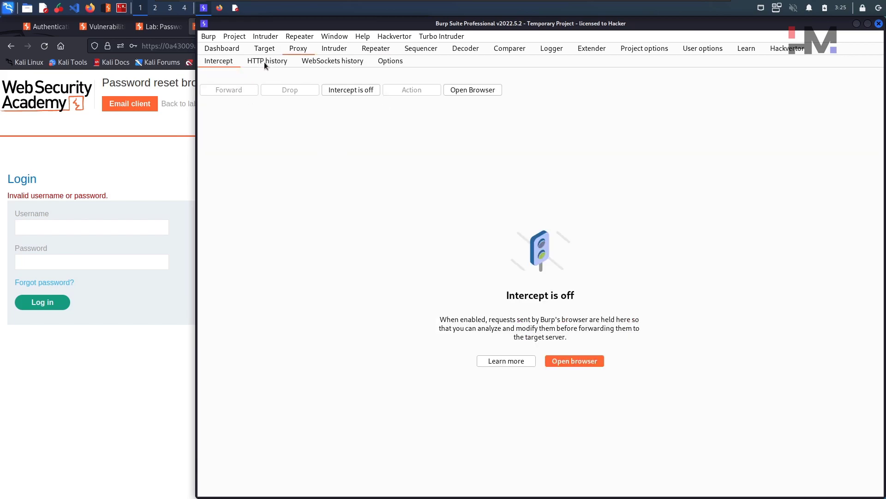
Send the POST /forgot-password?temp-forgot-password-token request from HTTP history to Repeater.
left_click(267, 60)
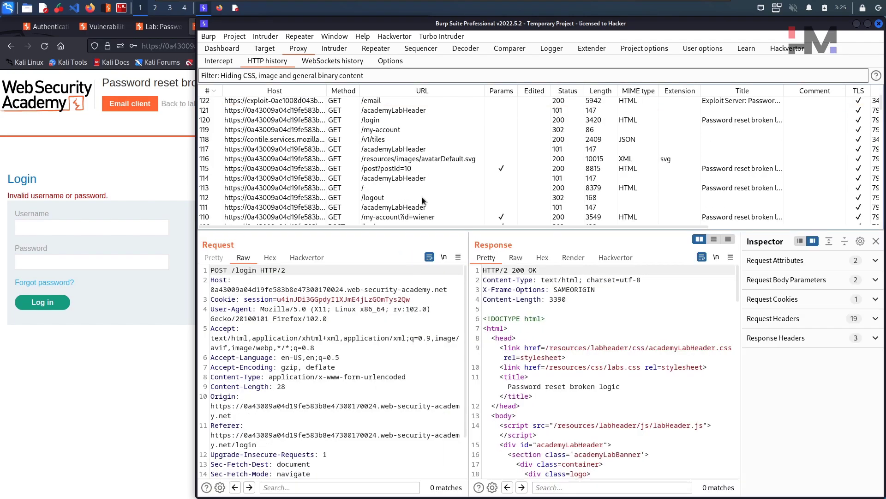
scroll("down", 3)
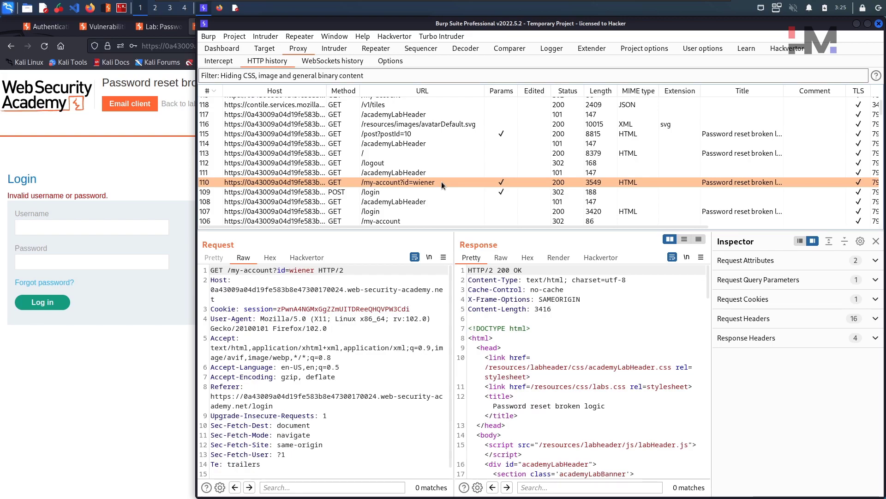
scroll("down", 3)
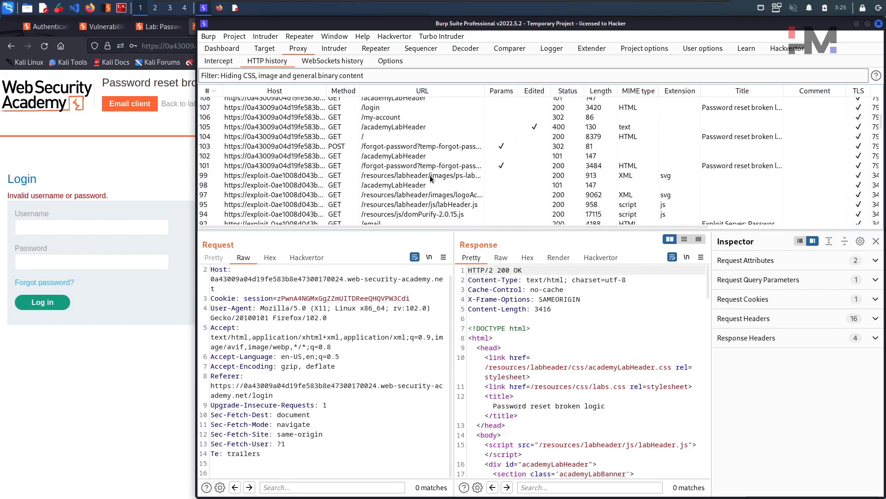
mouse_move(455, 135)
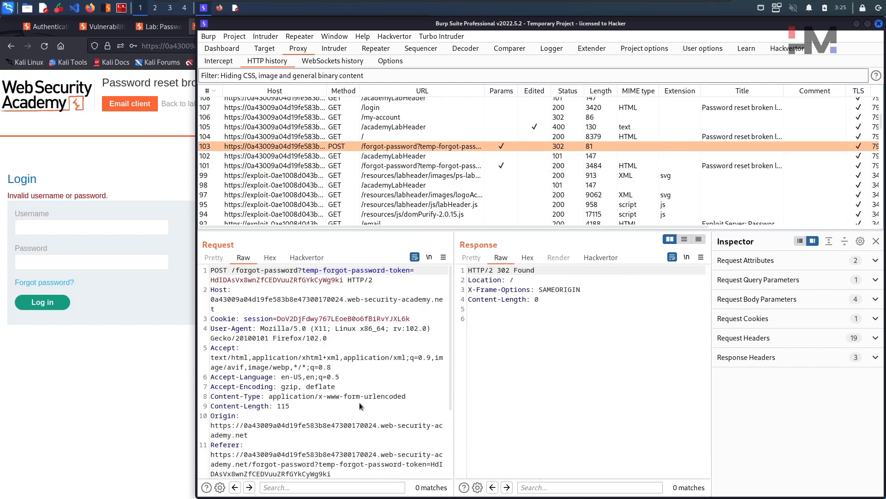
mouse_move(368, 375)
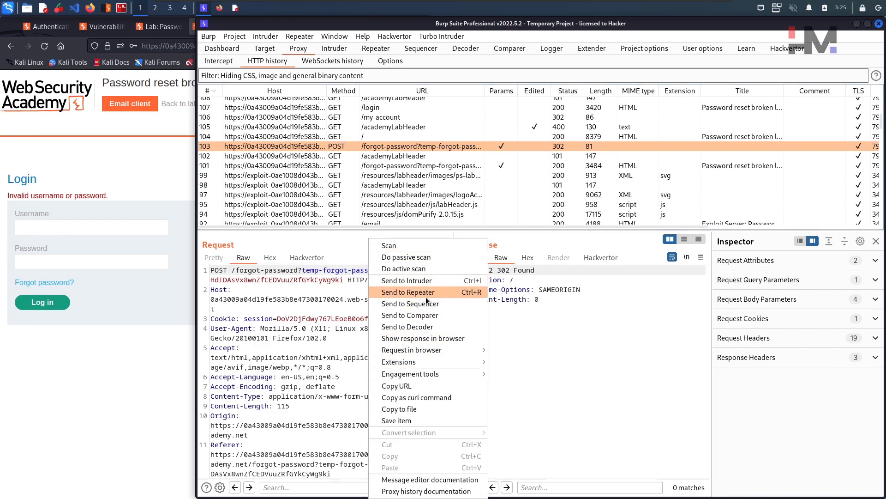
mouse_move(438, 298)
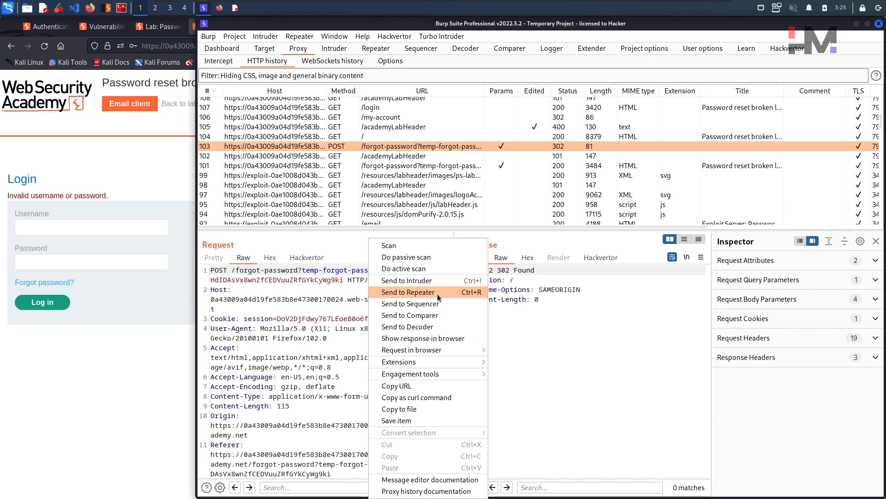
left_click(406, 291)
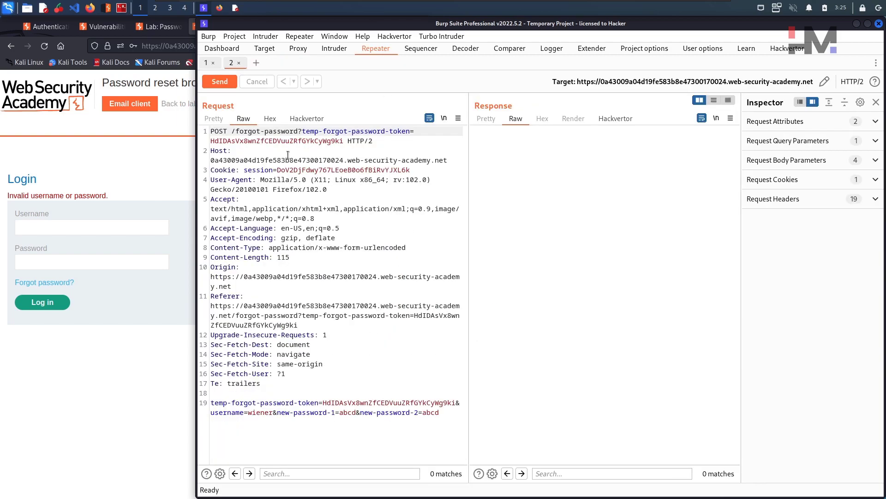
Delete the temp-forgot-password-token parameter and change the username to carlos.
left_click_drag(264, 141, 343, 140)
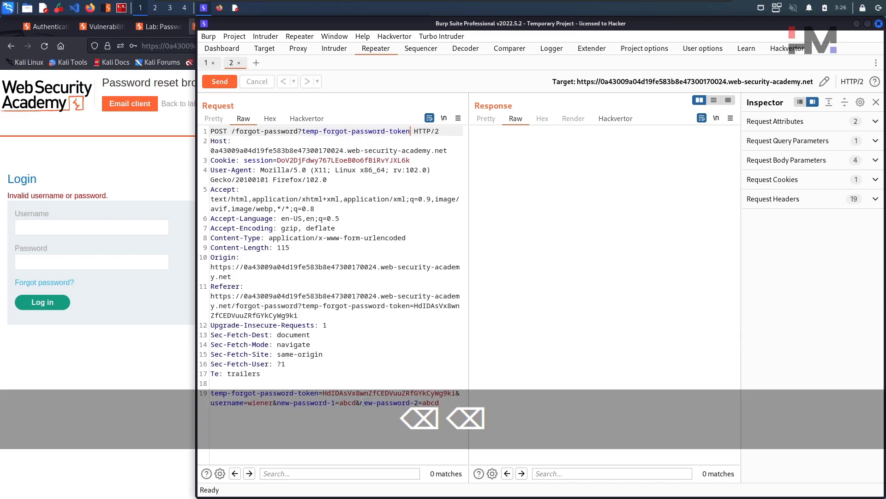
double_click(261, 402)
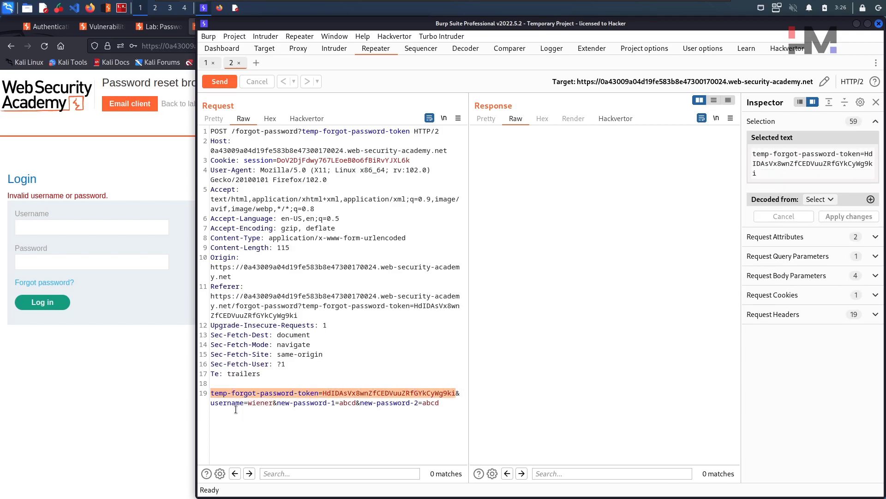
key("Delete")
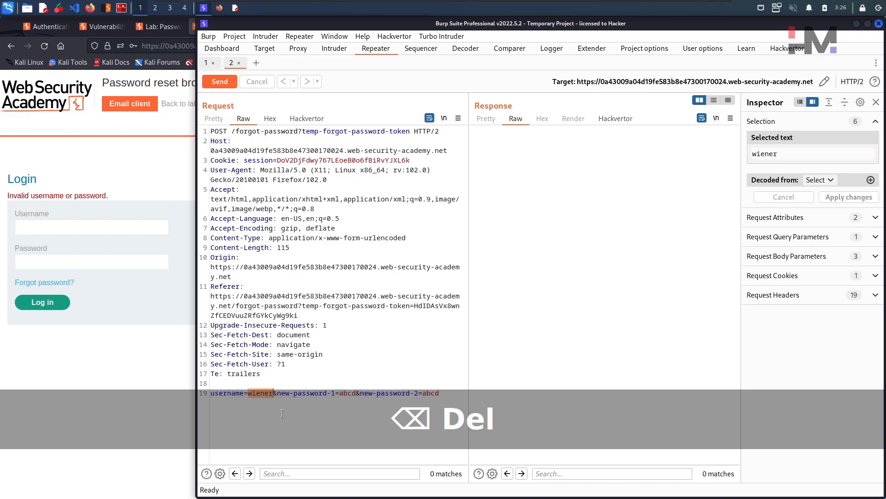
type("carlo")
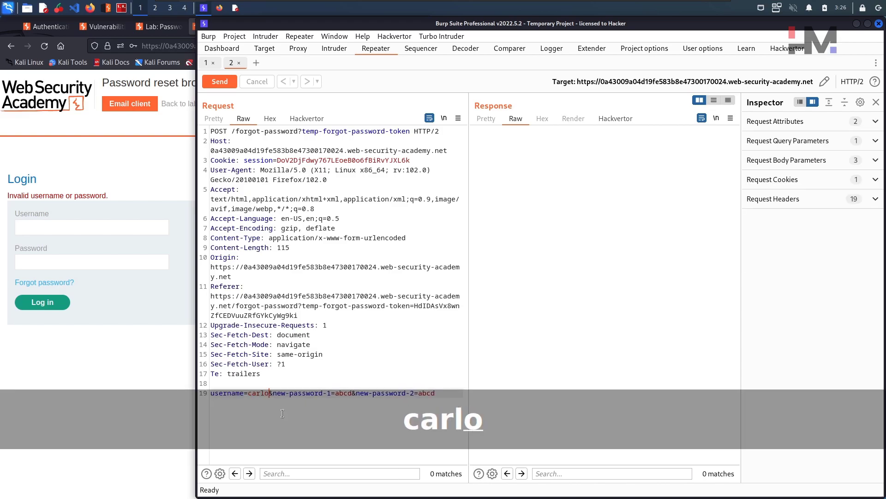
type("s")
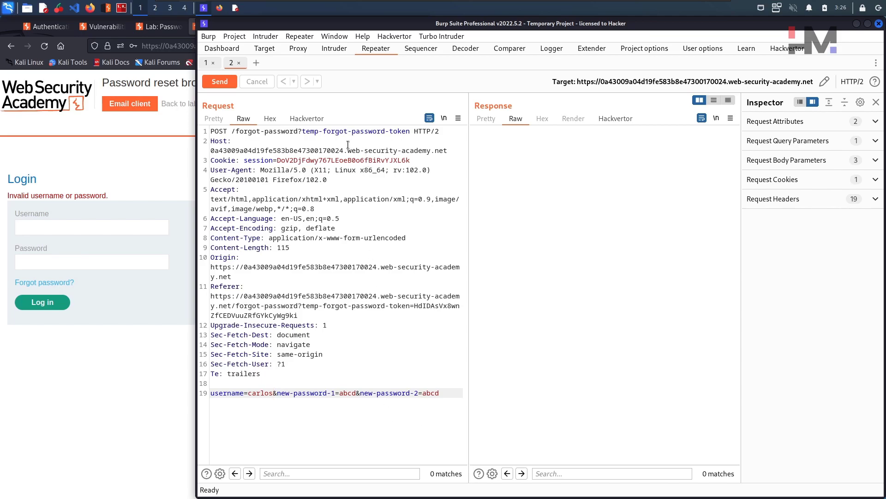
Send the tokenless carlos reset request, getting a 200 OK check-email page.
left_click(219, 81)
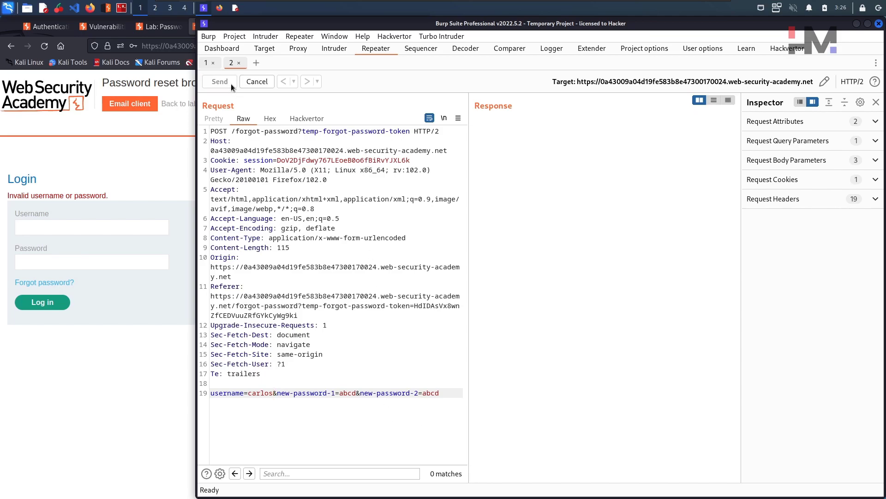
left_click(219, 80)
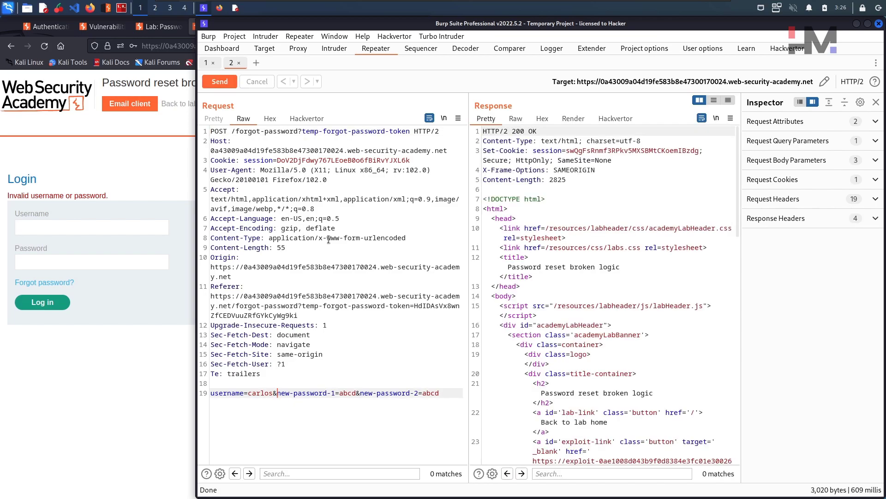
scroll("down", 3)
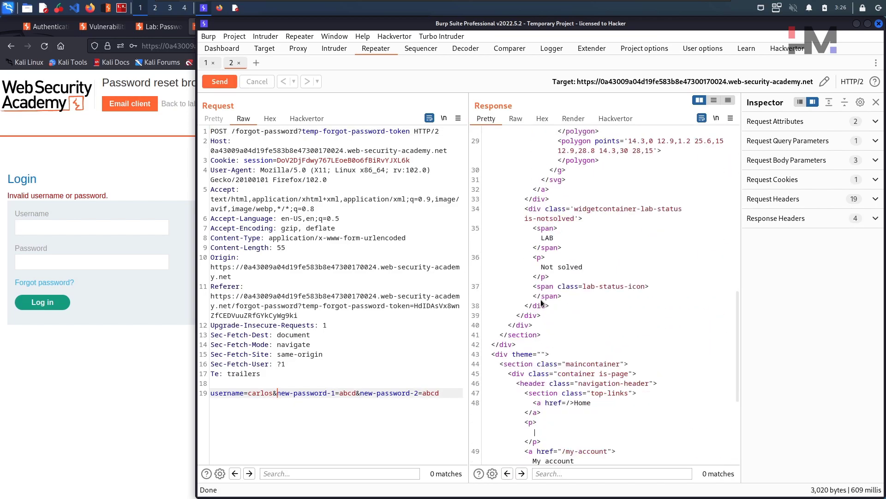
scroll("down", 3)
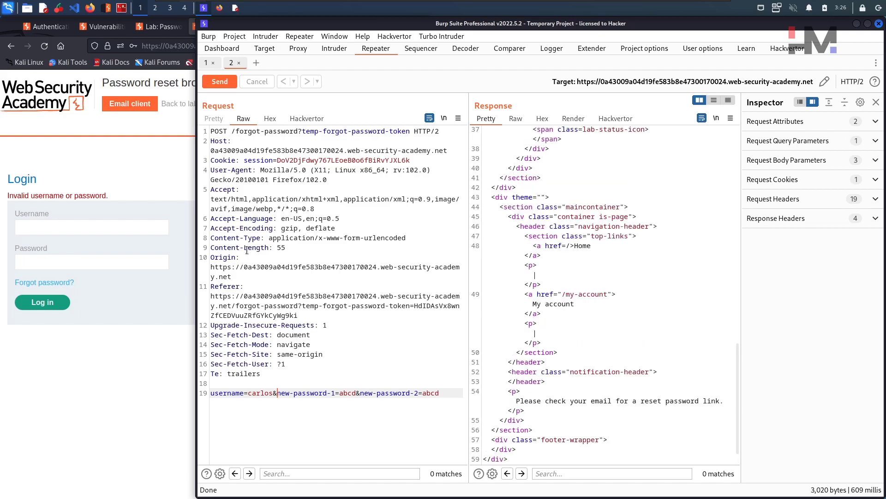
left_click(297, 48)
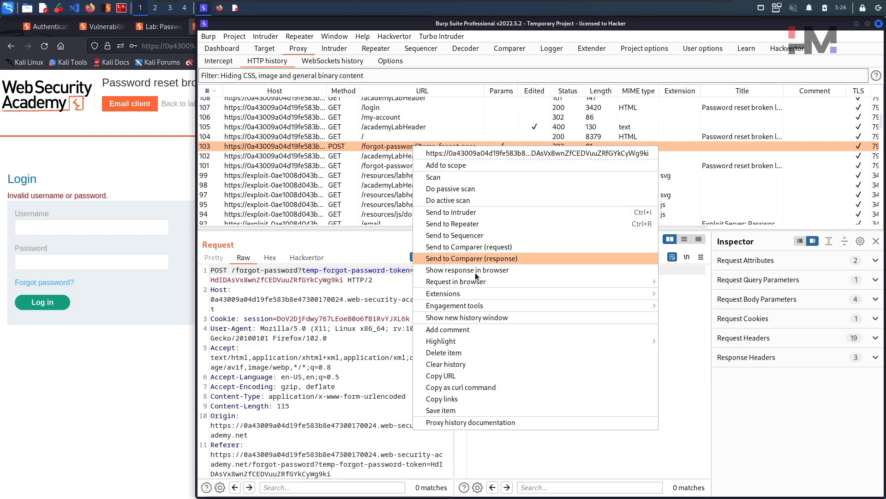
mouse_move(486, 368)
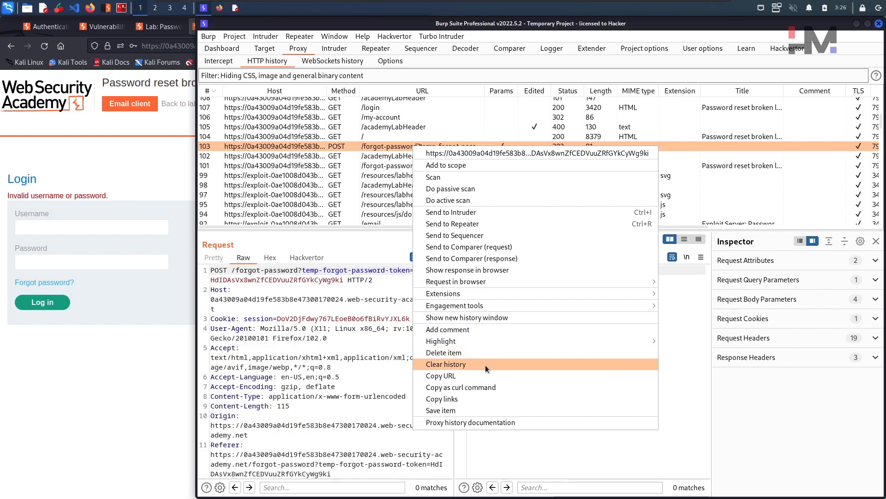
mouse_move(481, 200)
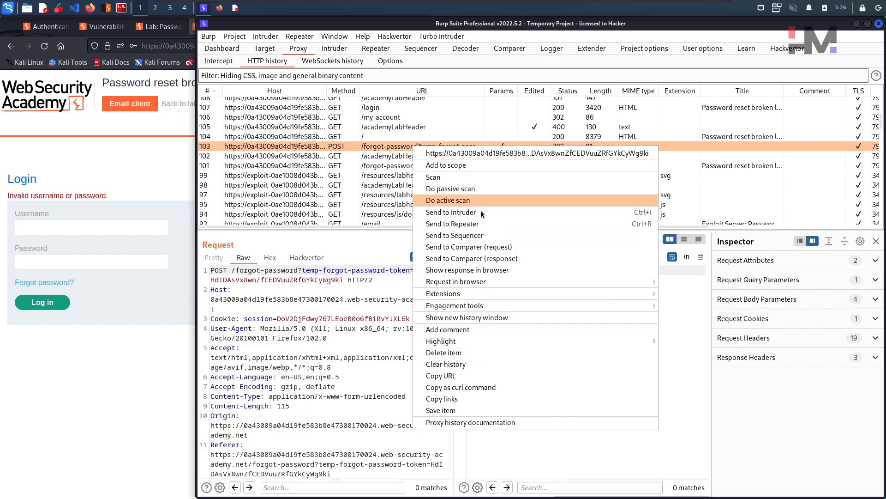
Resend a fresh tokened reset request with username carlos, receiving 302 Found.
left_click(453, 223)
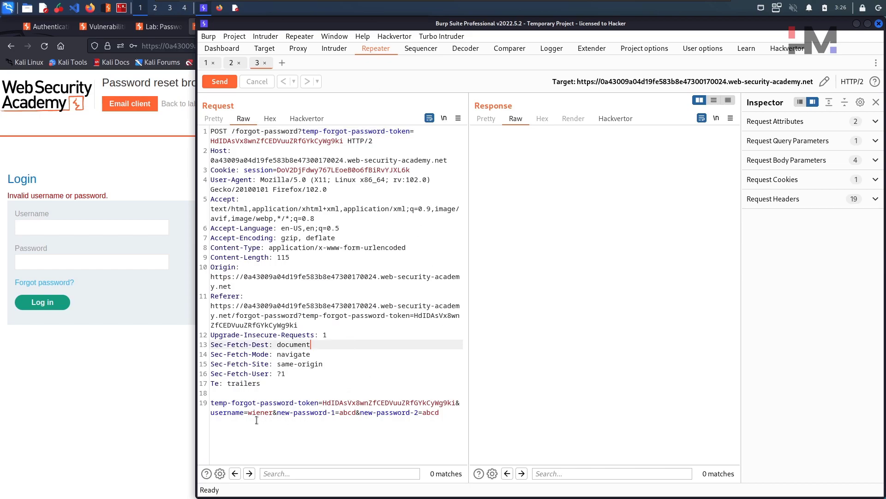
double_click(259, 412)
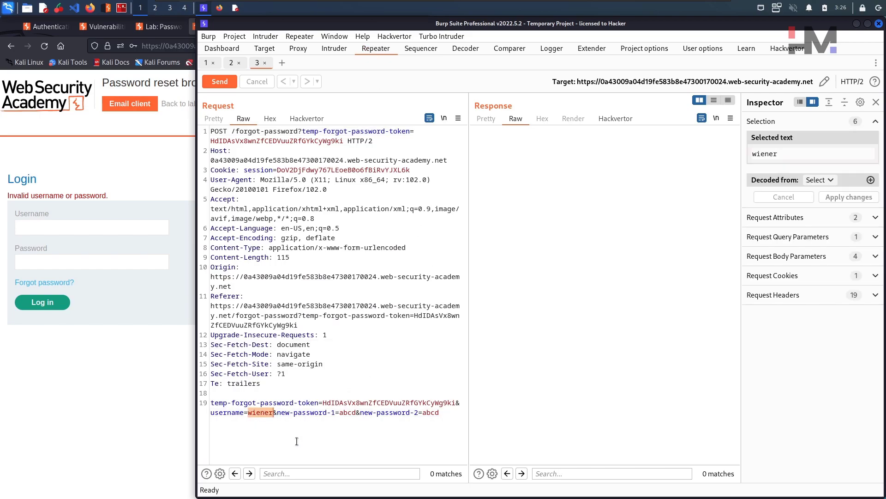
type("cal")
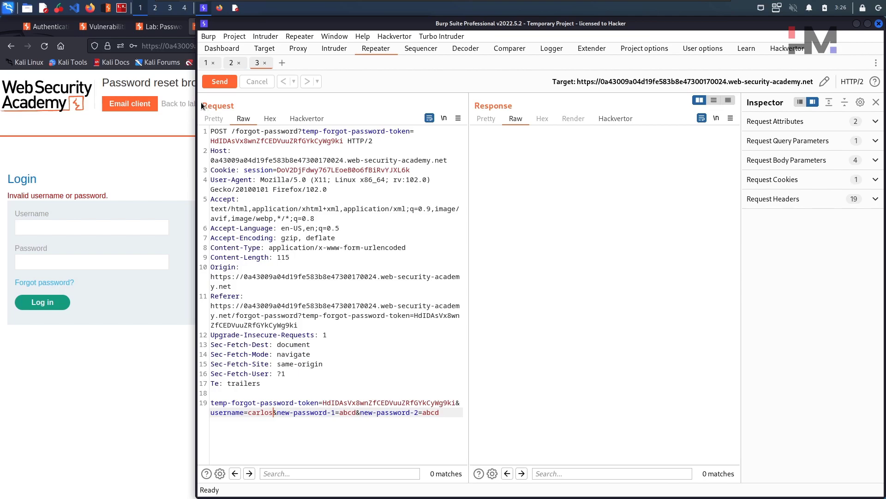
left_click(220, 81)
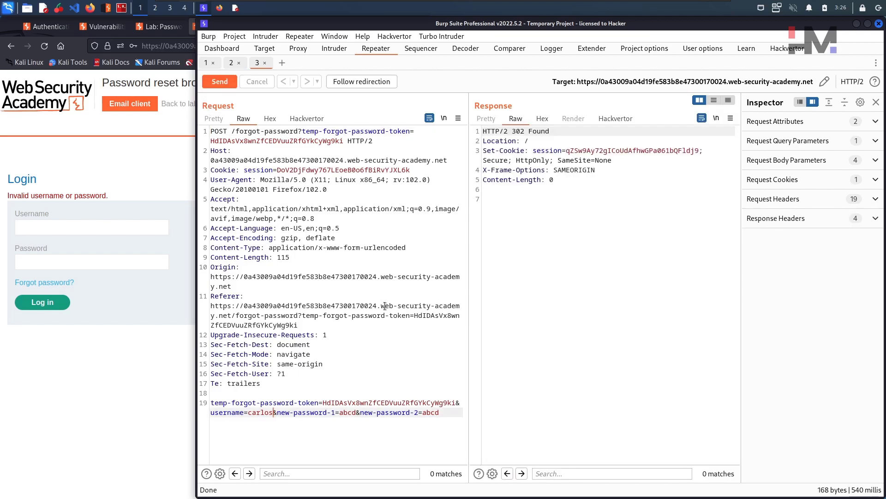
mouse_move(535, 146)
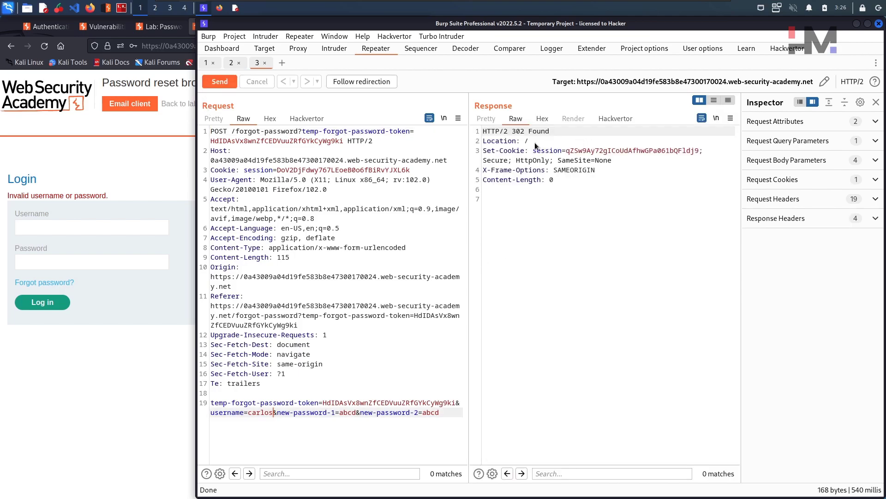
left_click(527, 141)
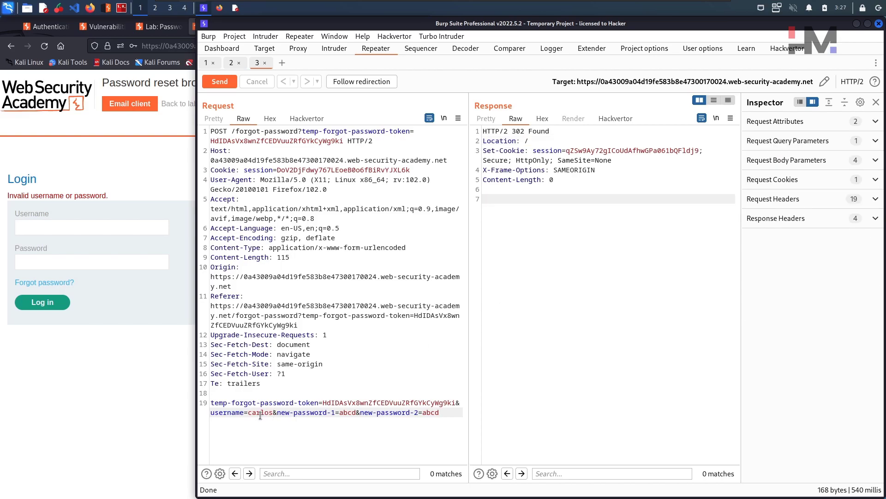
double_click(260, 412)
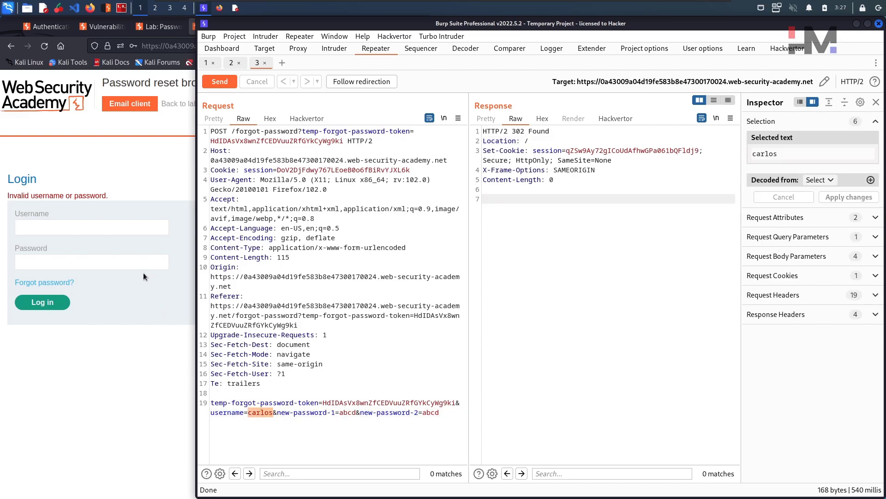
left_click(91, 227)
type("carlos")
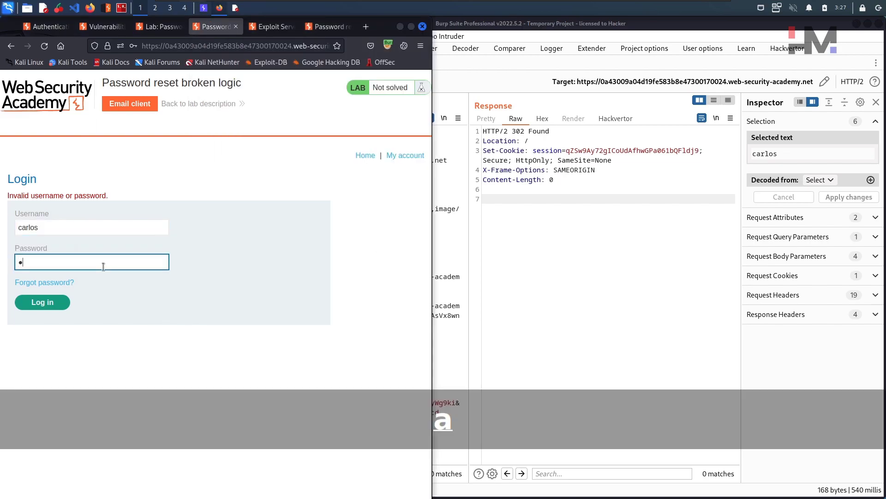
type("bcd")
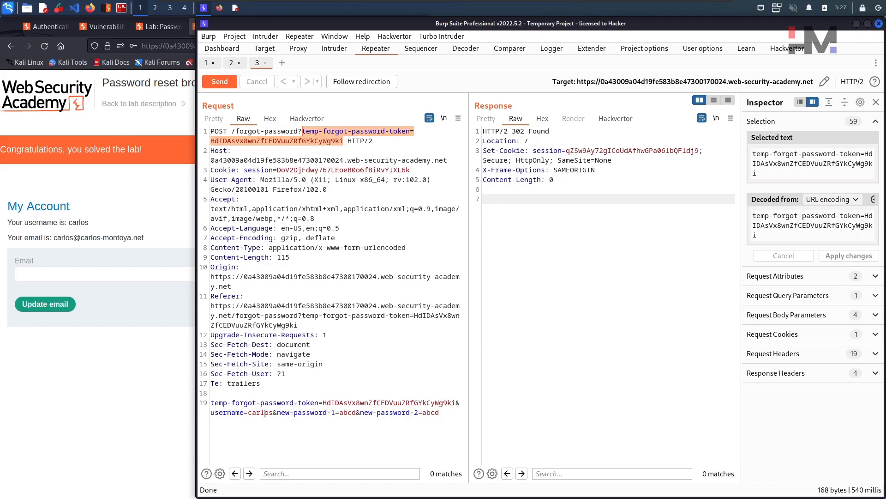
double_click(262, 412)
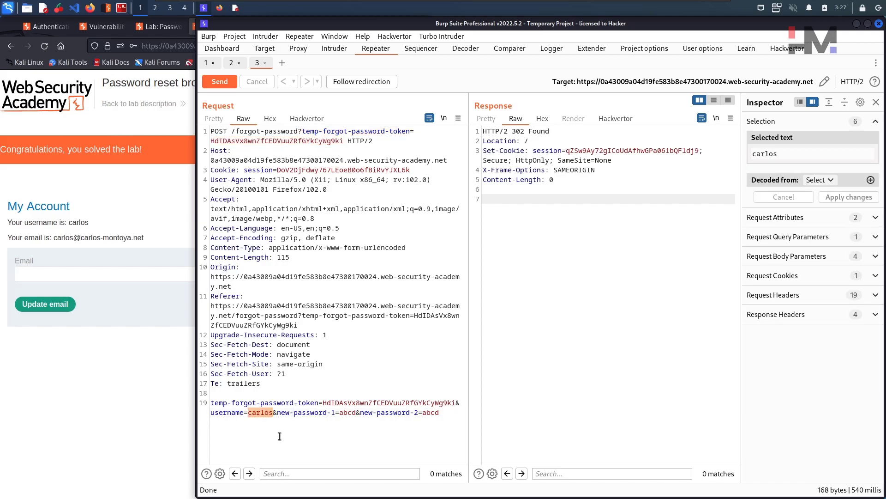
left_click(214, 26)
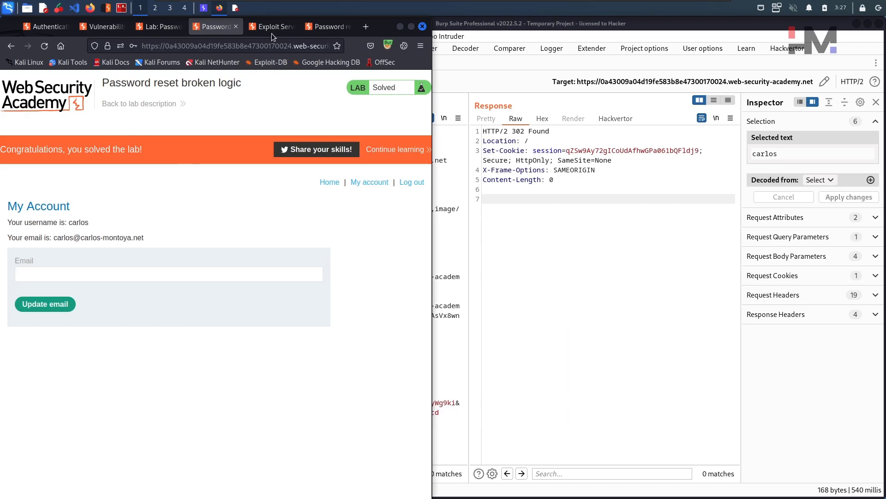
left_click(271, 26)
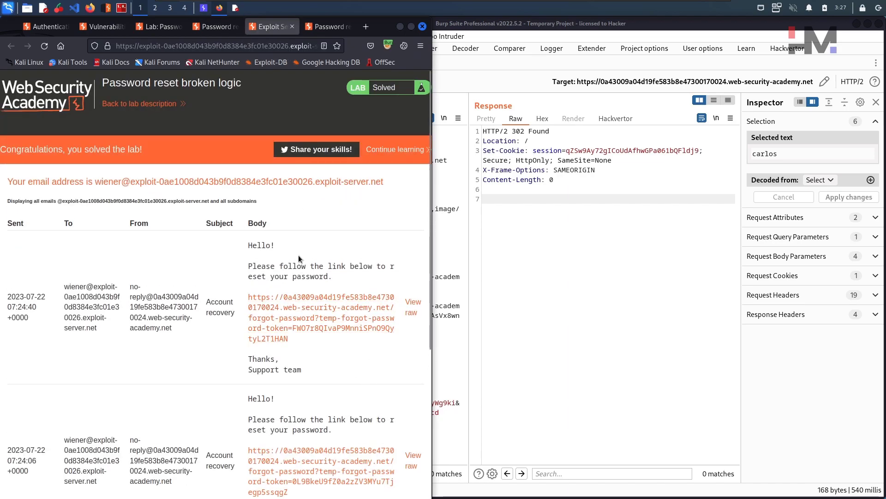
mouse_move(290, 346)
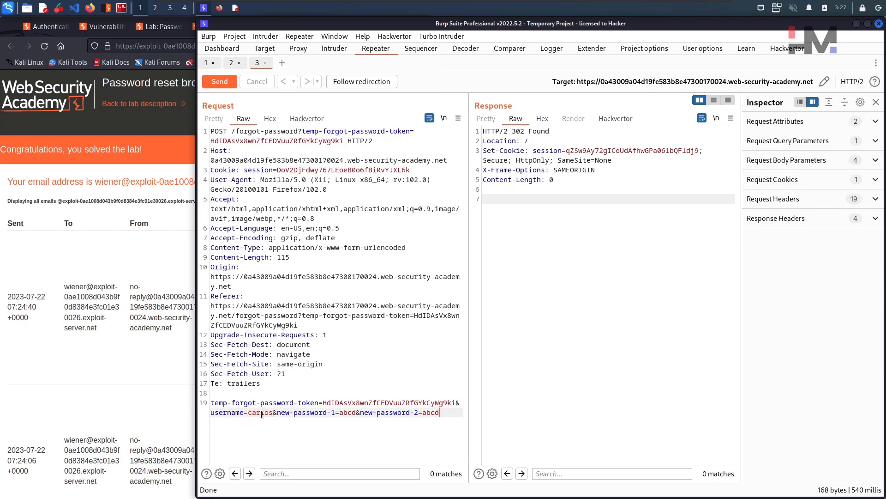
double_click(260, 413)
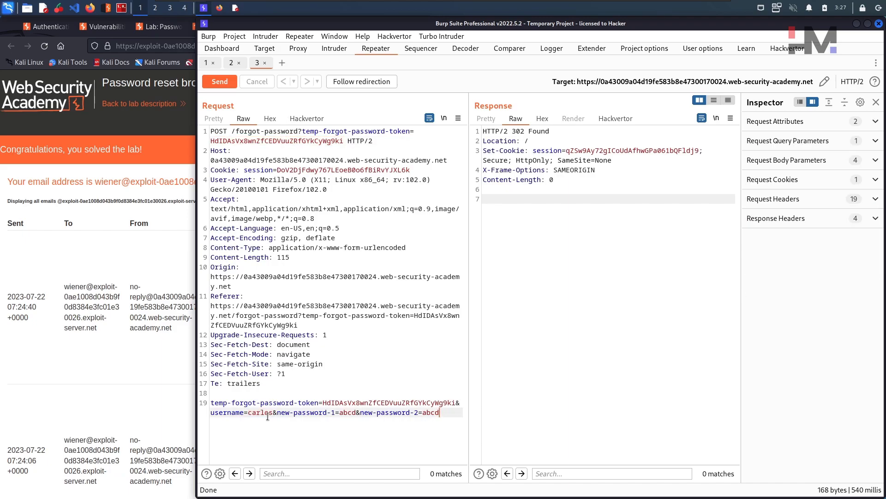
double_click(261, 413)
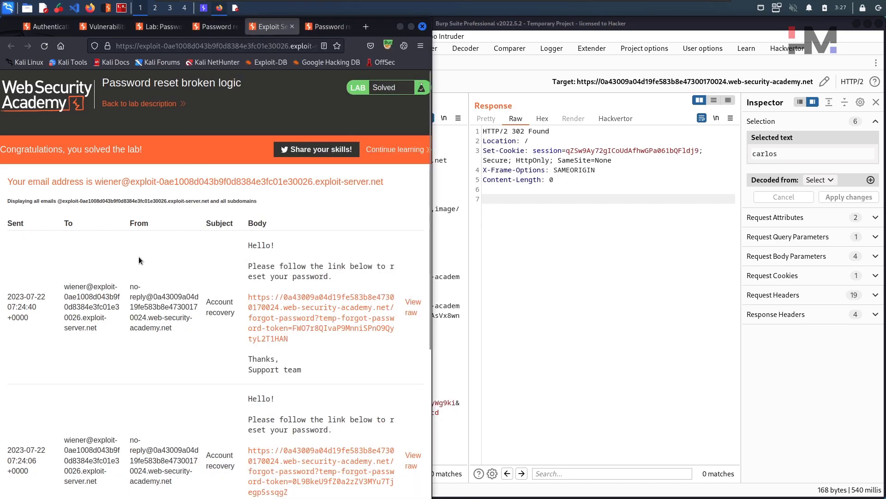
mouse_move(340, 237)
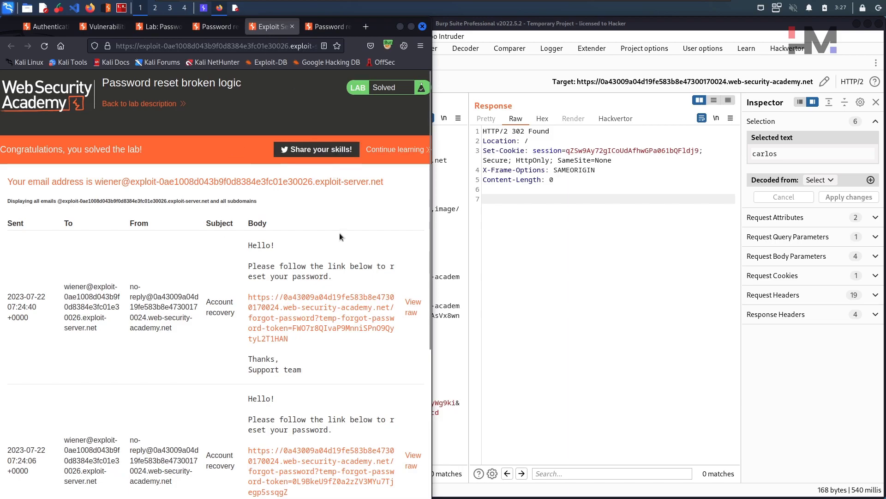
mouse_move(279, 224)
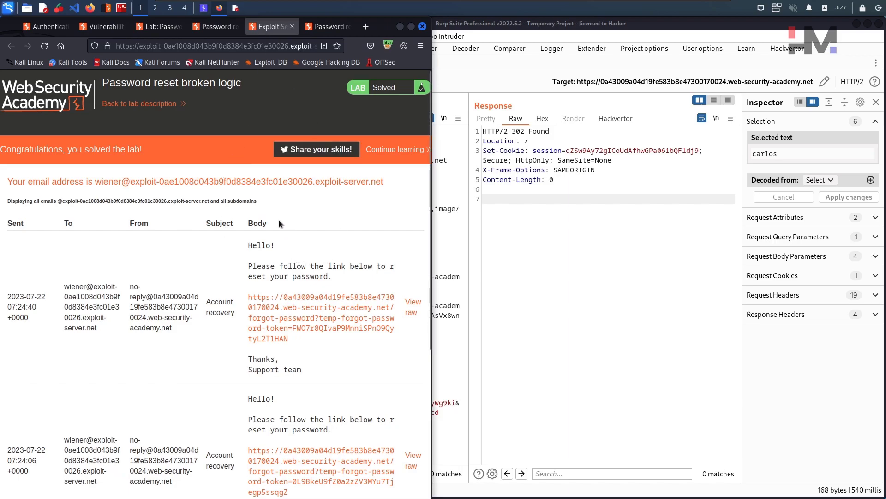
left_click(214, 26)
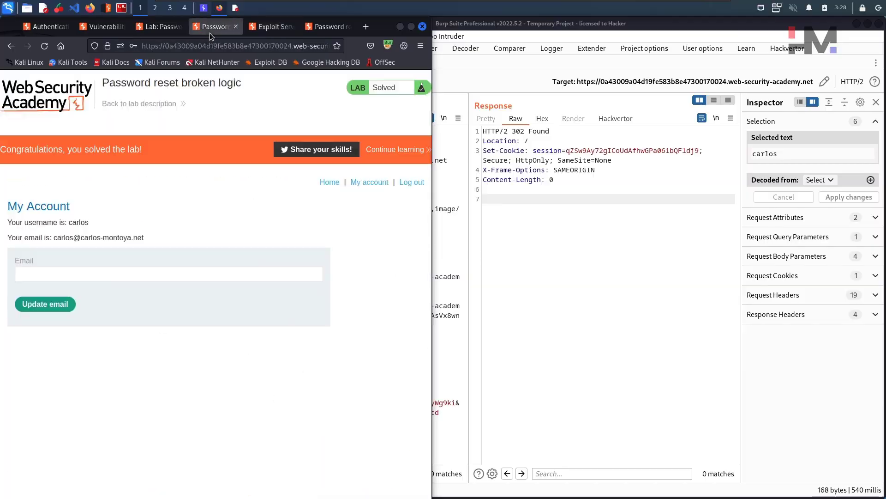